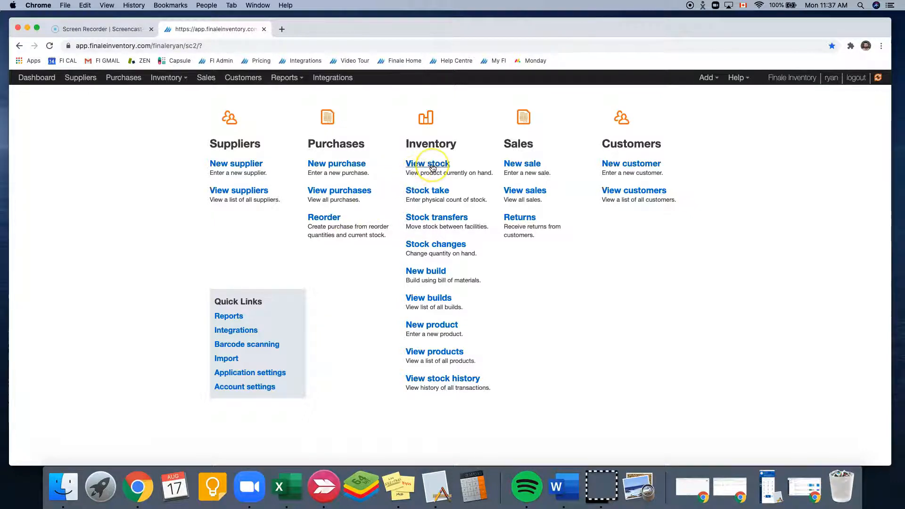
- Filter the stock list by 'apple pie' to read Apple Pie's 225 units on hand and available
left_click(427, 163)
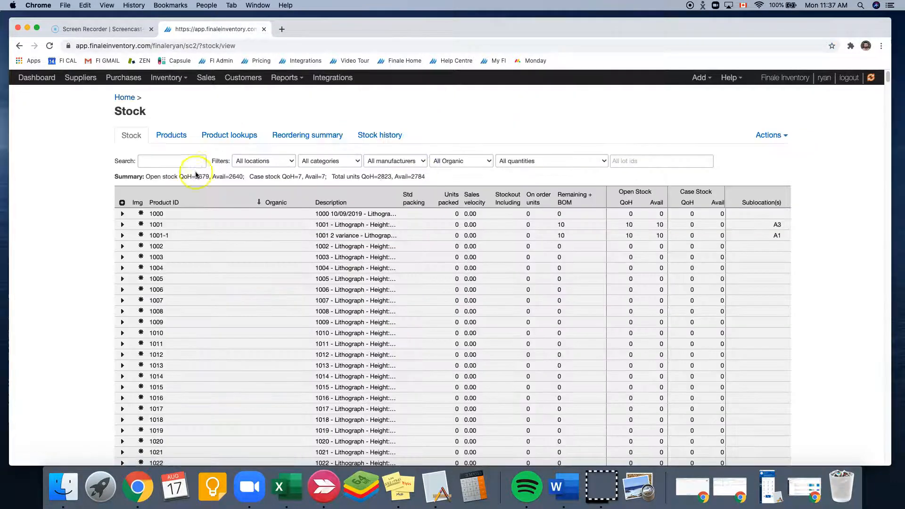
type("a")
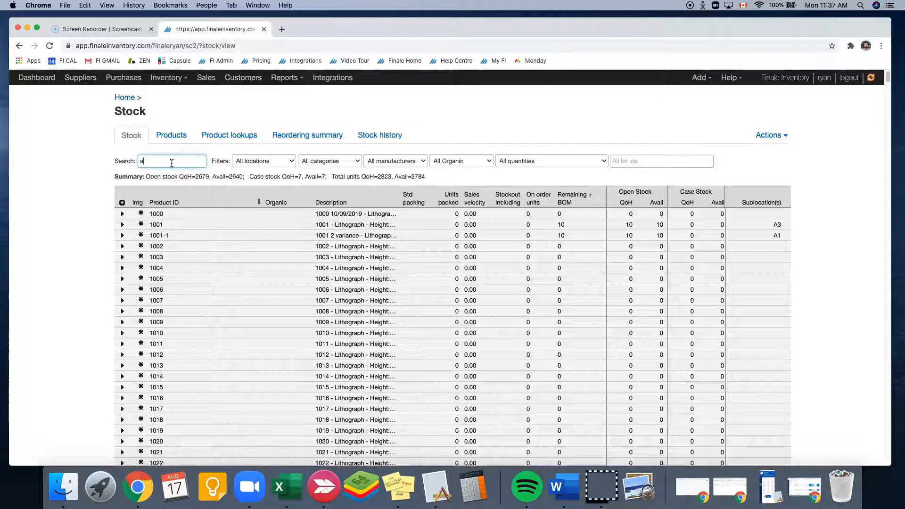
type("apple pie")
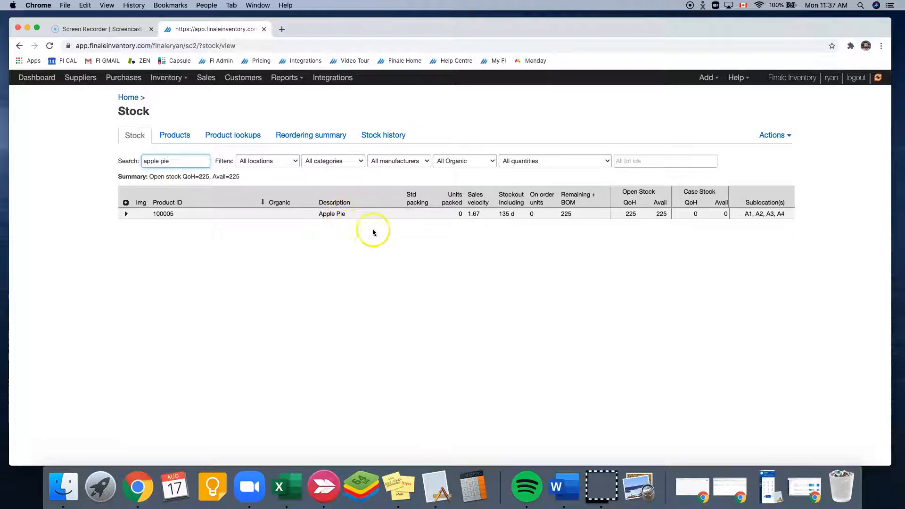
mouse_move(633, 253)
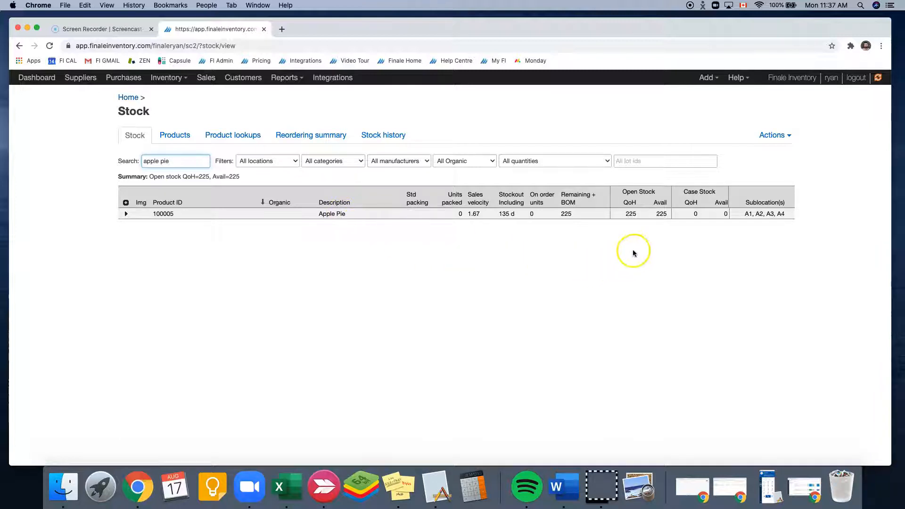
mouse_move(630, 221)
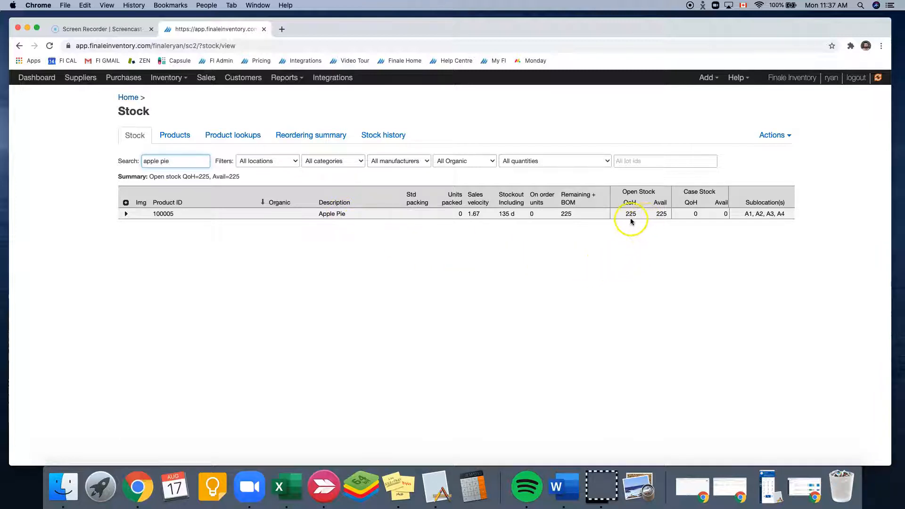
mouse_move(666, 233)
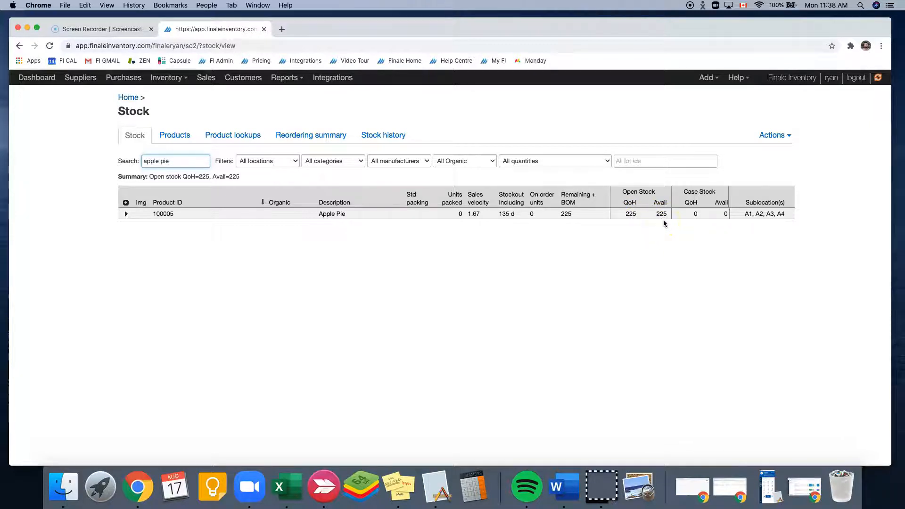
mouse_move(610, 260)
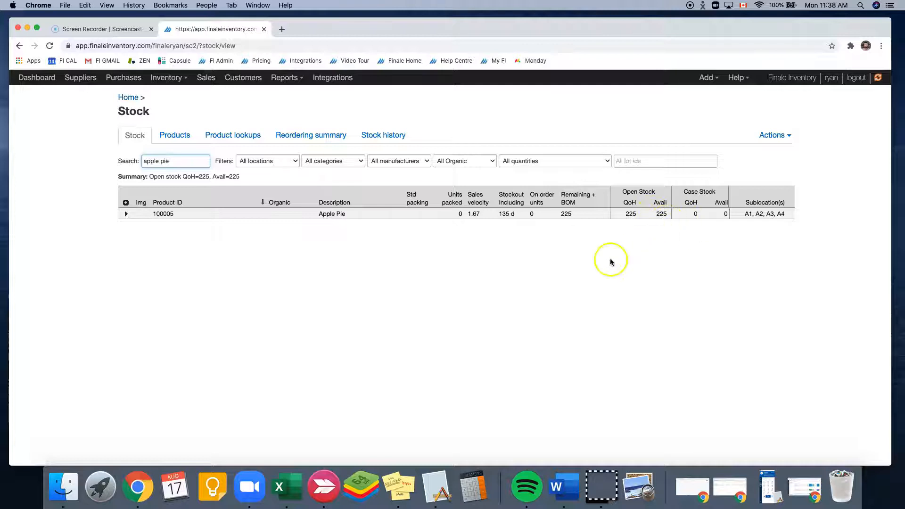
mouse_move(206, 77)
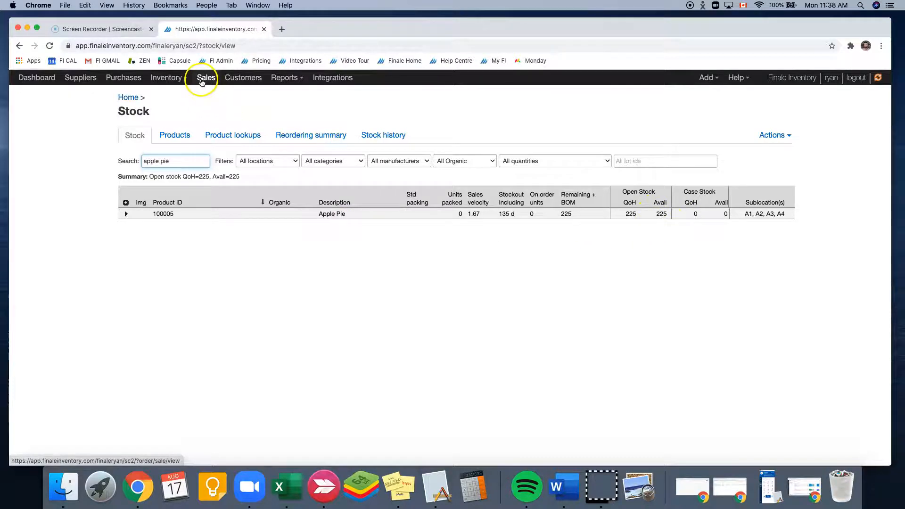
- Start a new sale from the home page, accepting system order ID 100037 dated 8/17/2020
left_click(205, 78)
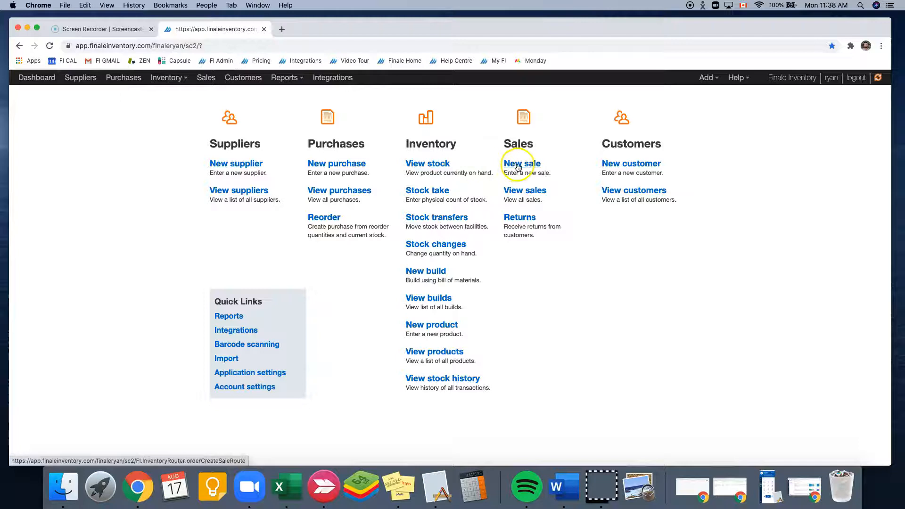
left_click(521, 163)
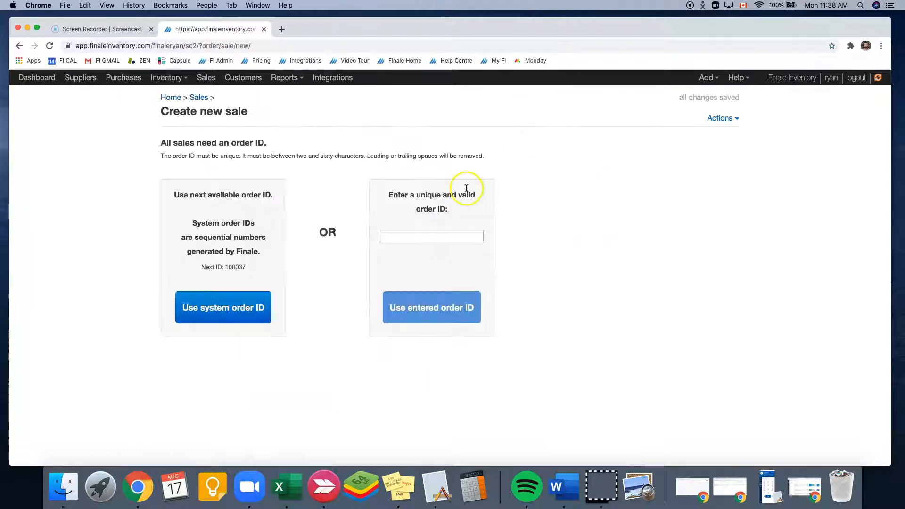
mouse_move(385, 187)
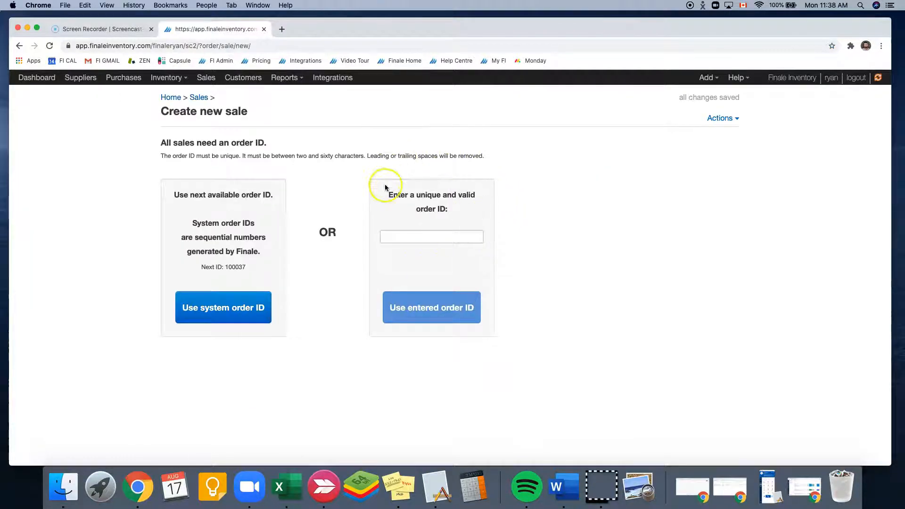
mouse_move(243, 291)
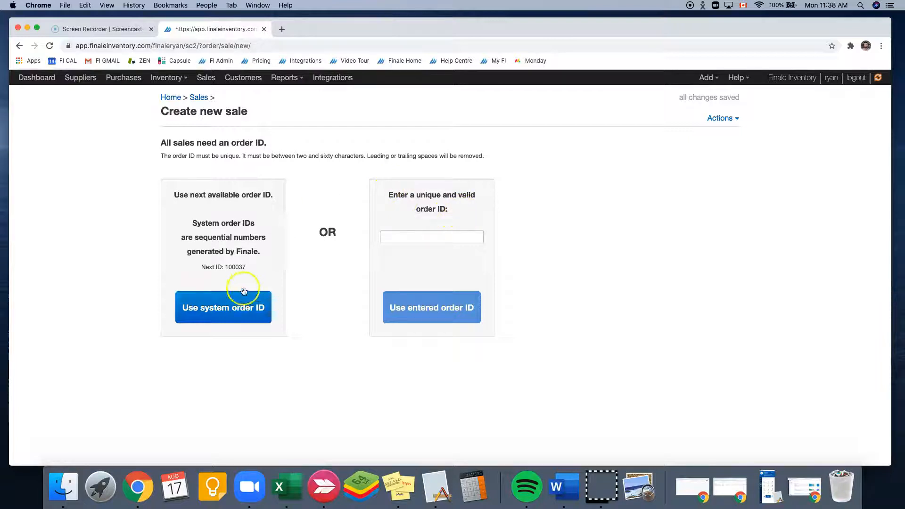
mouse_move(232, 248)
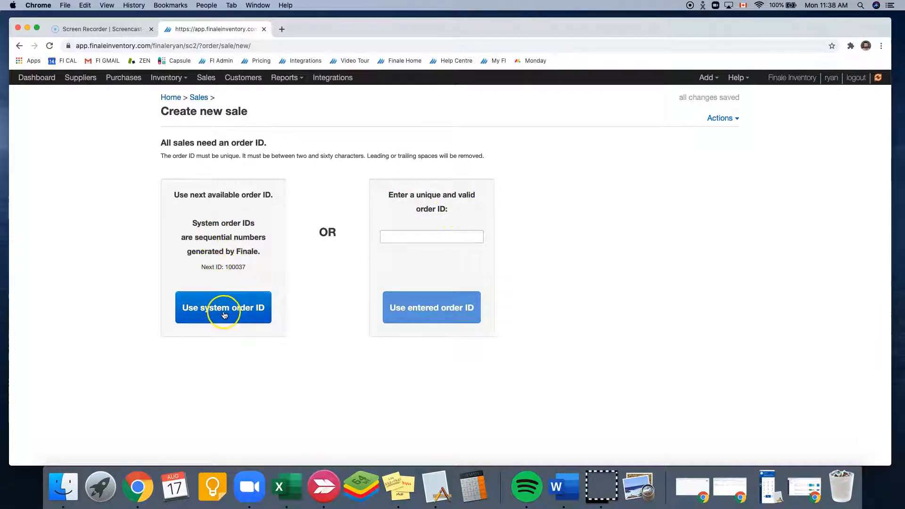
left_click(222, 307)
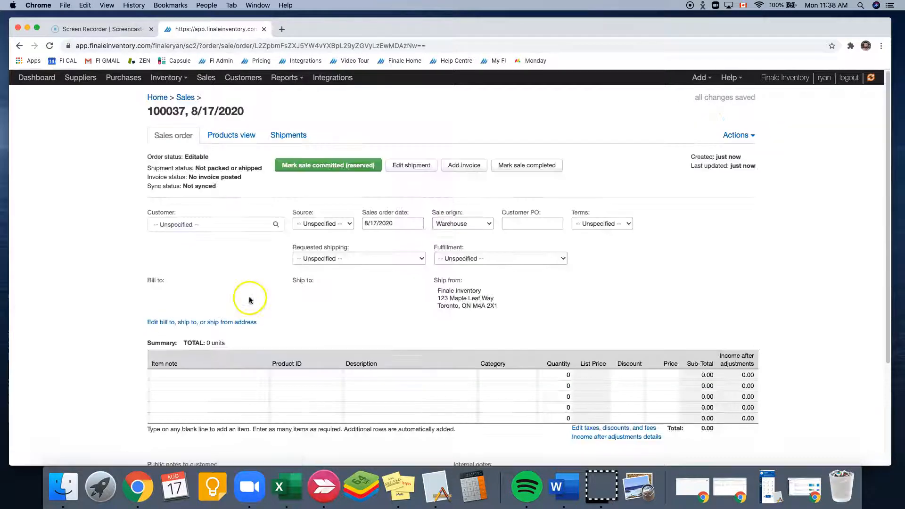
mouse_move(155, 133)
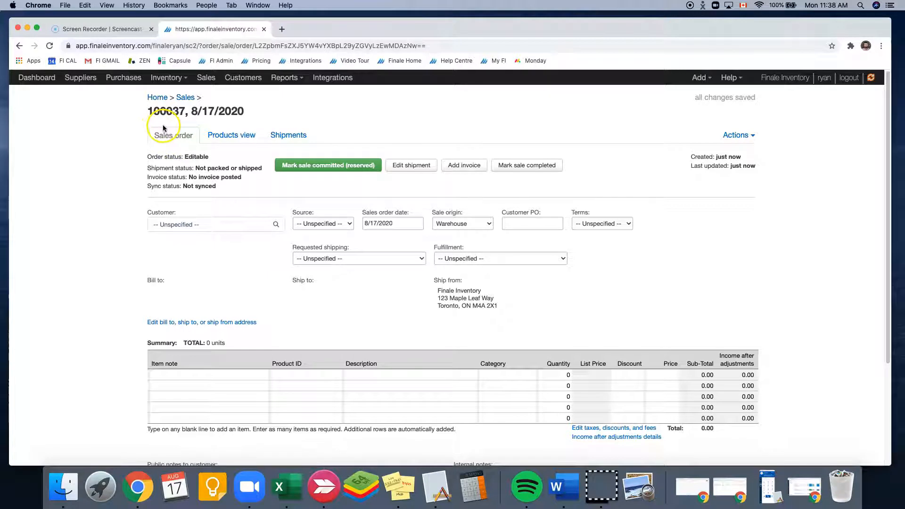
mouse_move(163, 171)
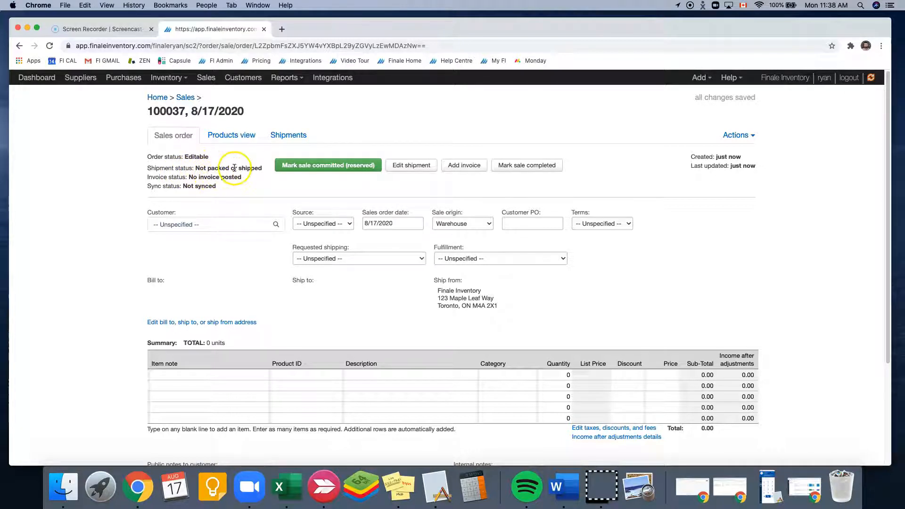
mouse_move(245, 207)
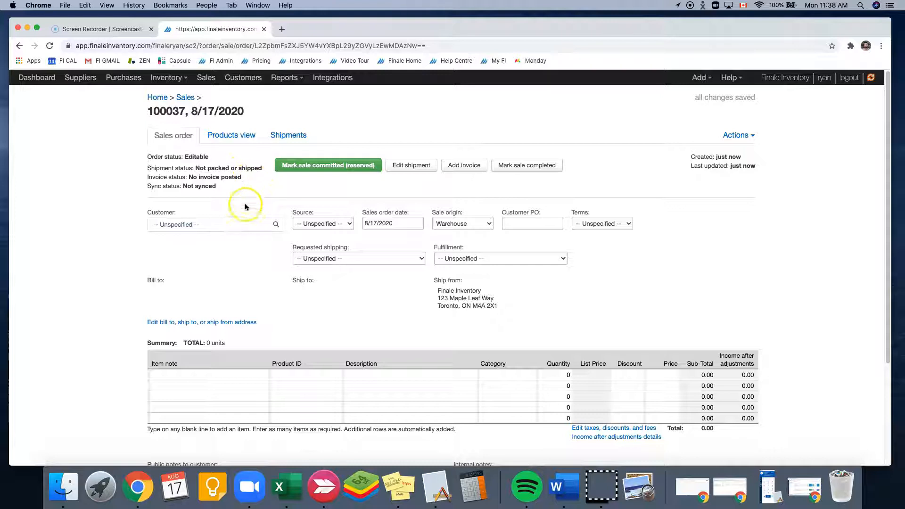
- Assign customer Pie Corp, add a line of 5 Apple Pie, and mark the sale committed (reserved)
left_click(216, 224)
type("Pie Corp")
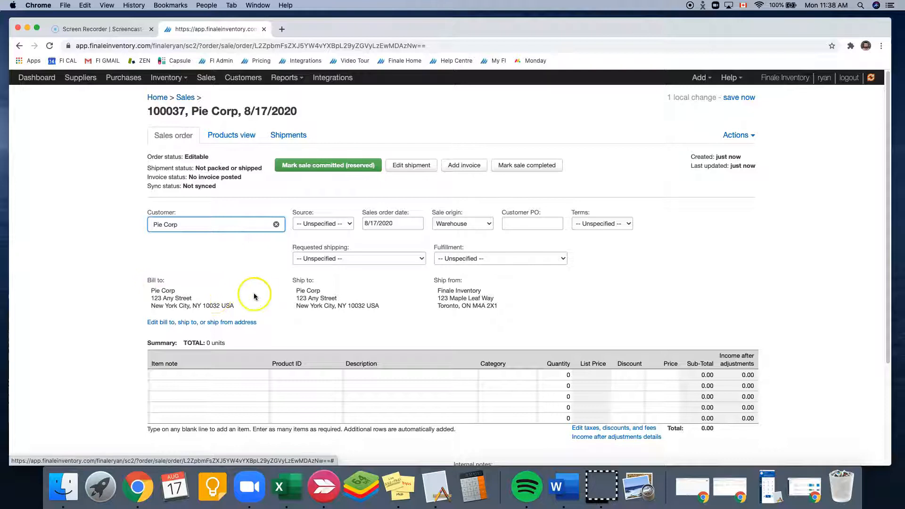
mouse_move(364, 299)
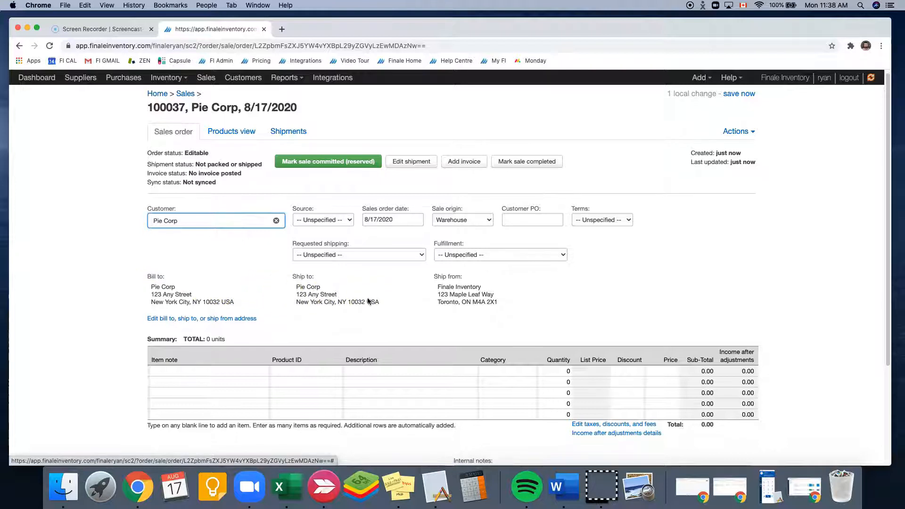
left_click(306, 371)
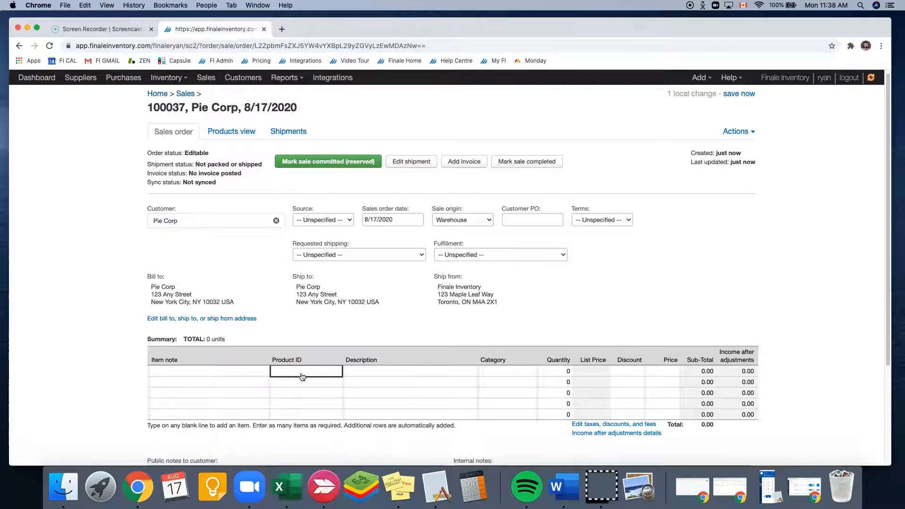
type("apple")
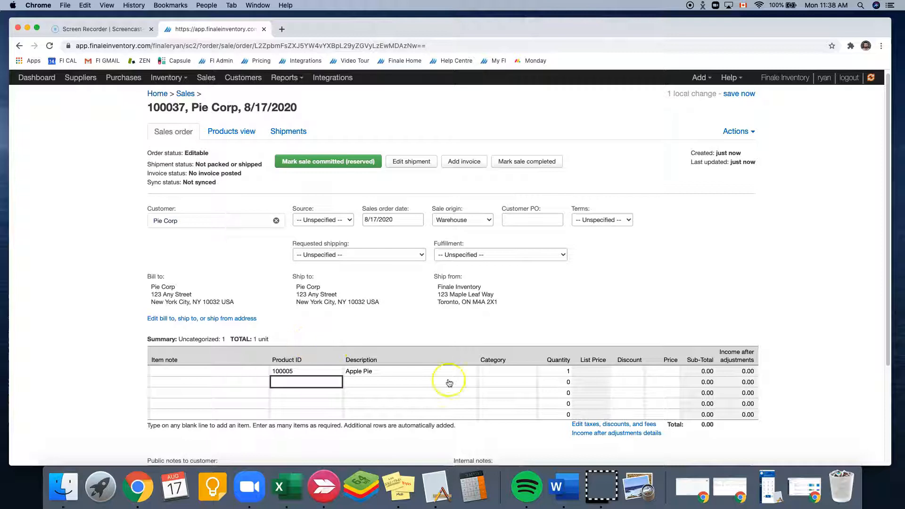
left_click(555, 372)
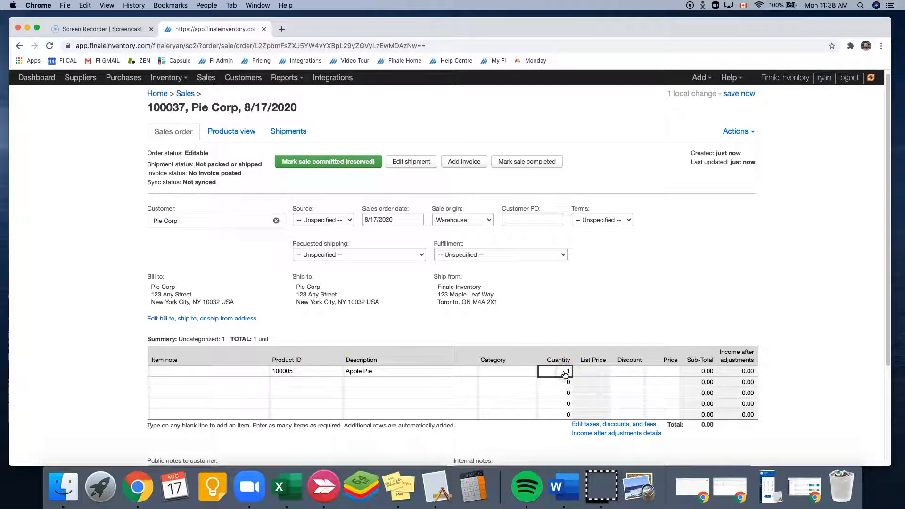
type("5")
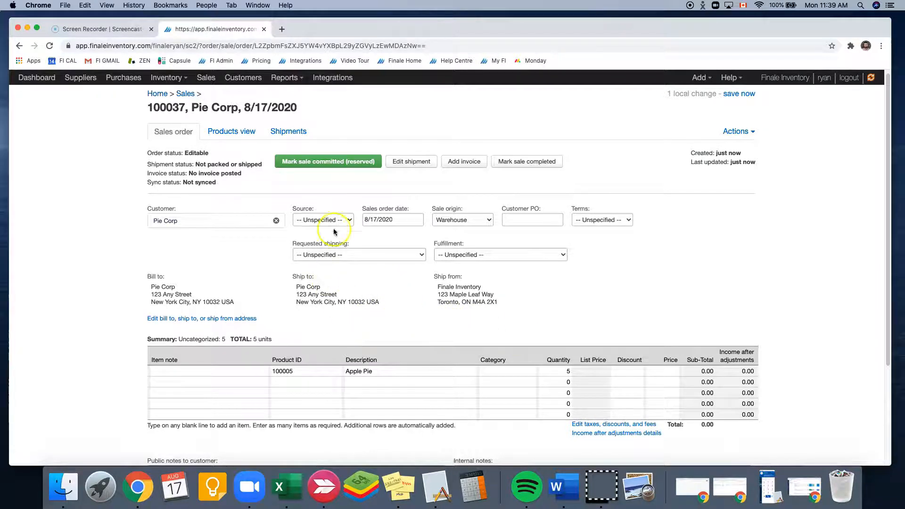
left_click(328, 161)
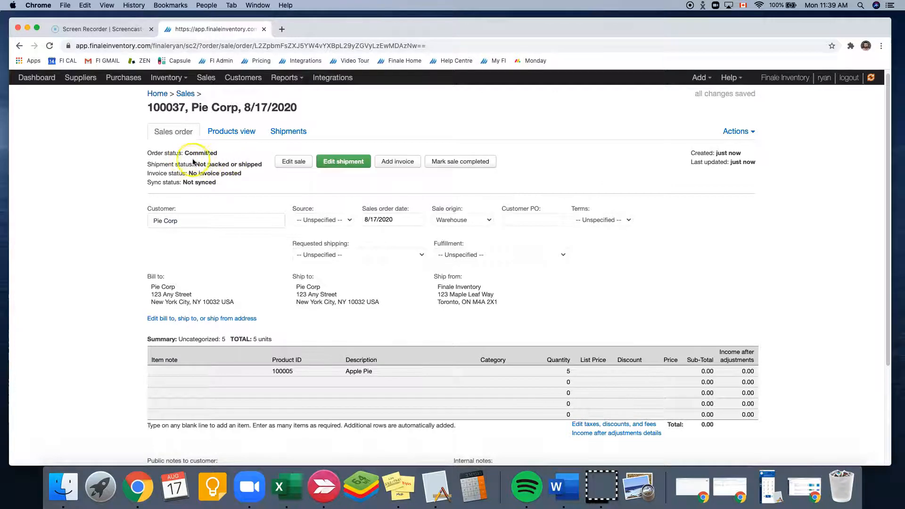
mouse_move(235, 156)
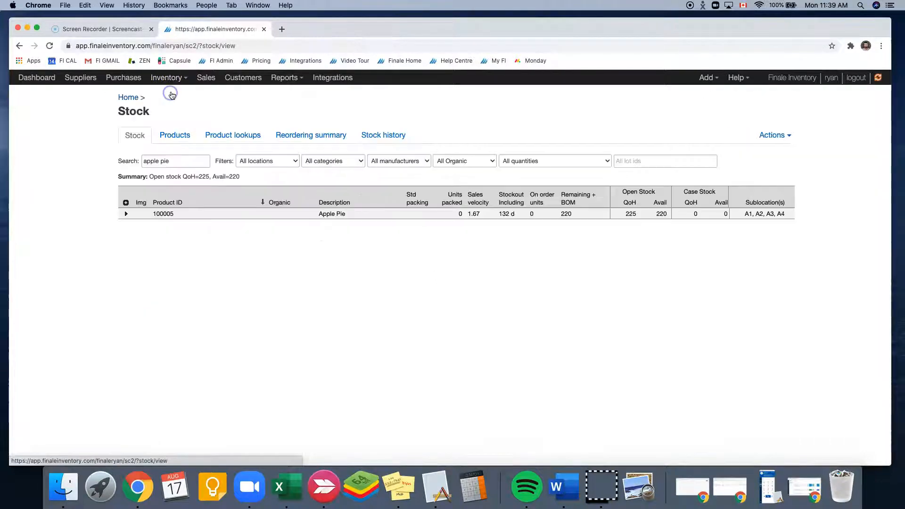
mouse_move(317, 225)
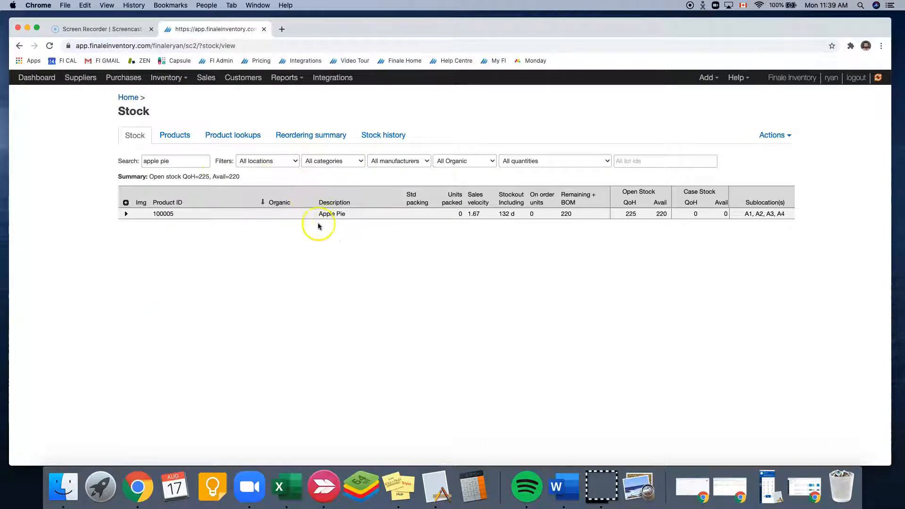
mouse_move(631, 233)
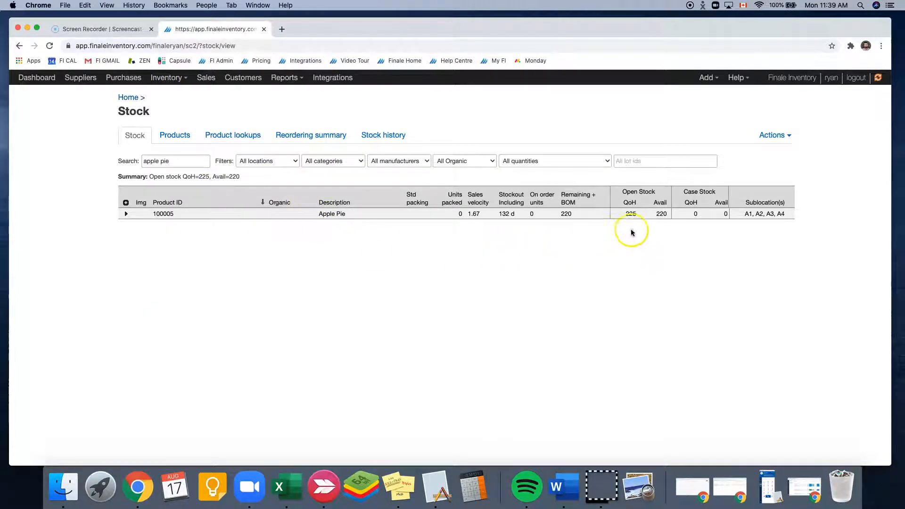
mouse_move(661, 222)
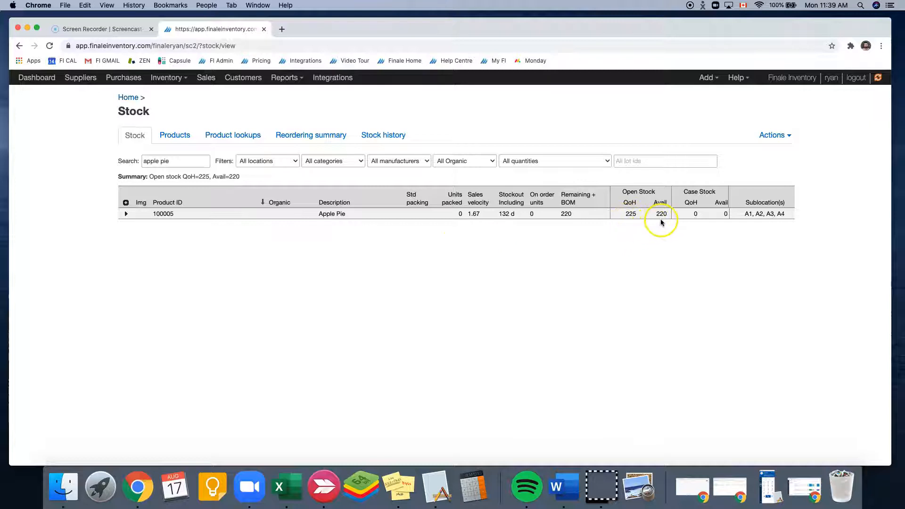
mouse_move(634, 225)
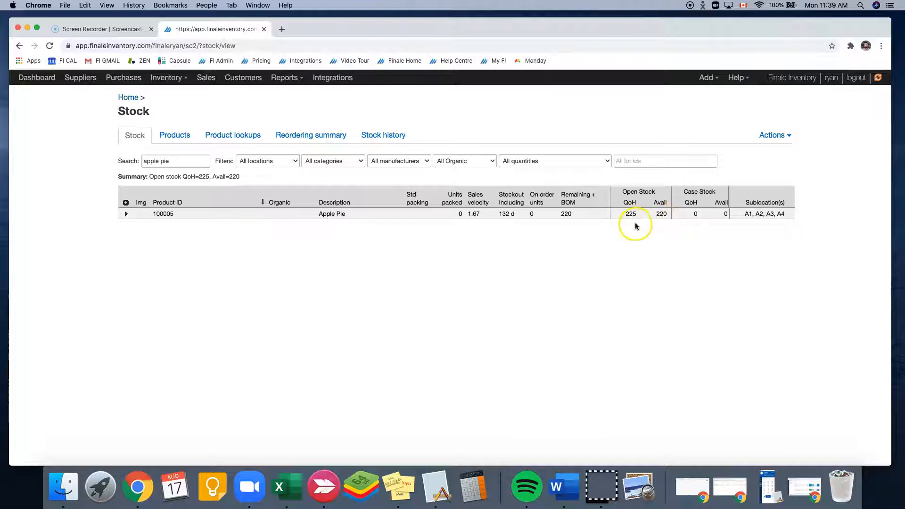
mouse_move(636, 223)
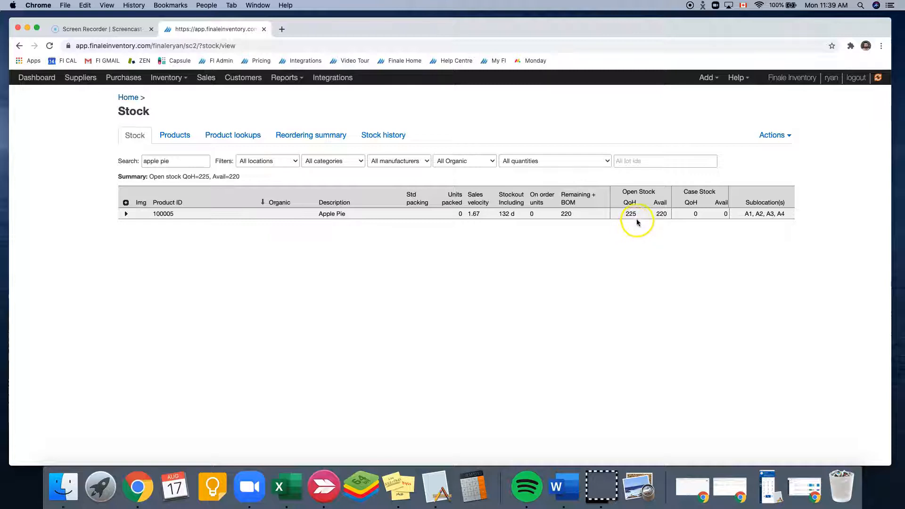
mouse_move(631, 224)
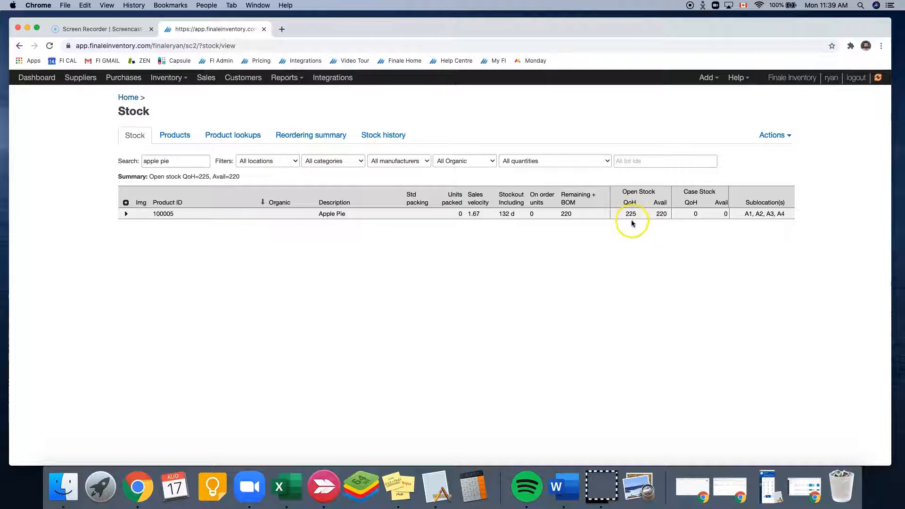
mouse_move(260, 252)
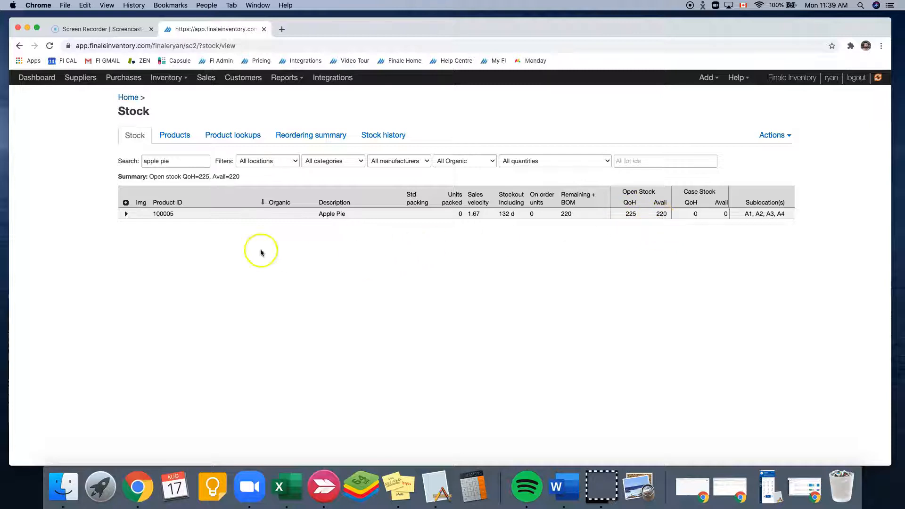
- Expand the Apple Pie stock row to show its lots and the 5-unit sale reservation at Warehouse
left_click(125, 214)
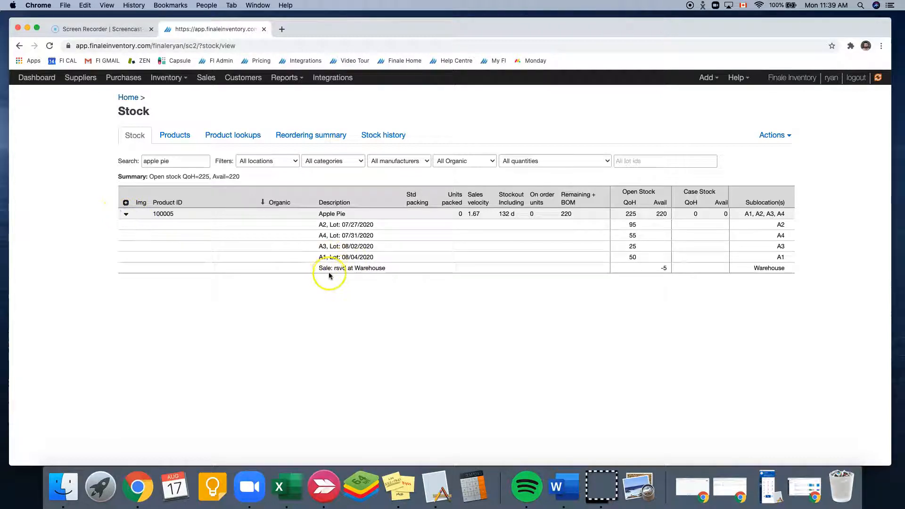
mouse_move(668, 271)
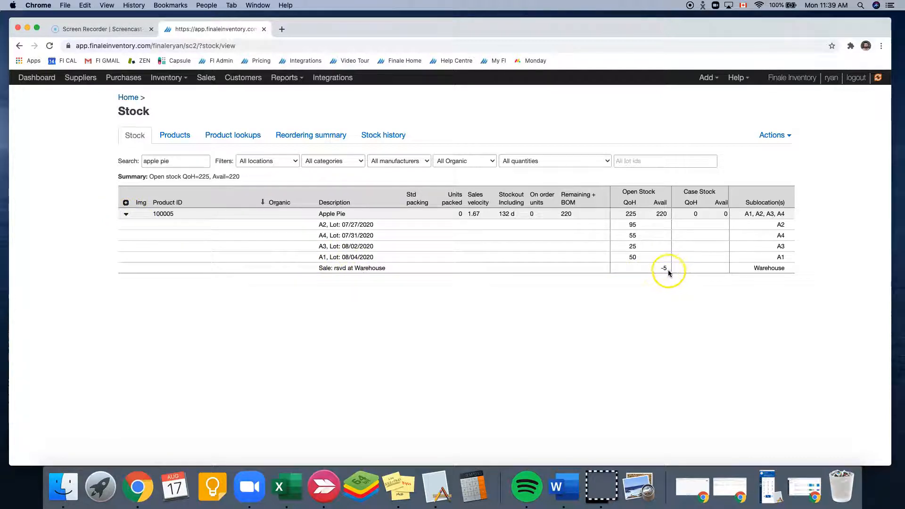
mouse_move(667, 274)
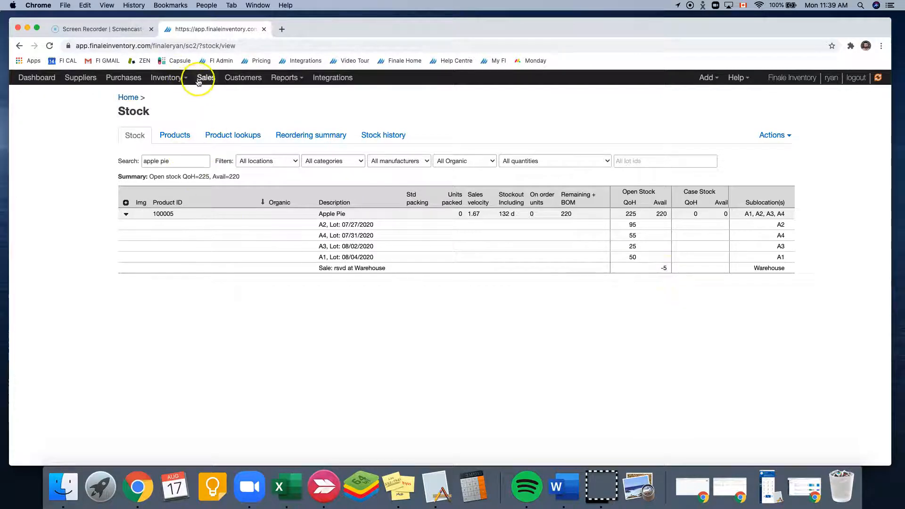
- Filter the sales list to today's orders and reopen order 100037 for Pie Corp
left_click(205, 77)
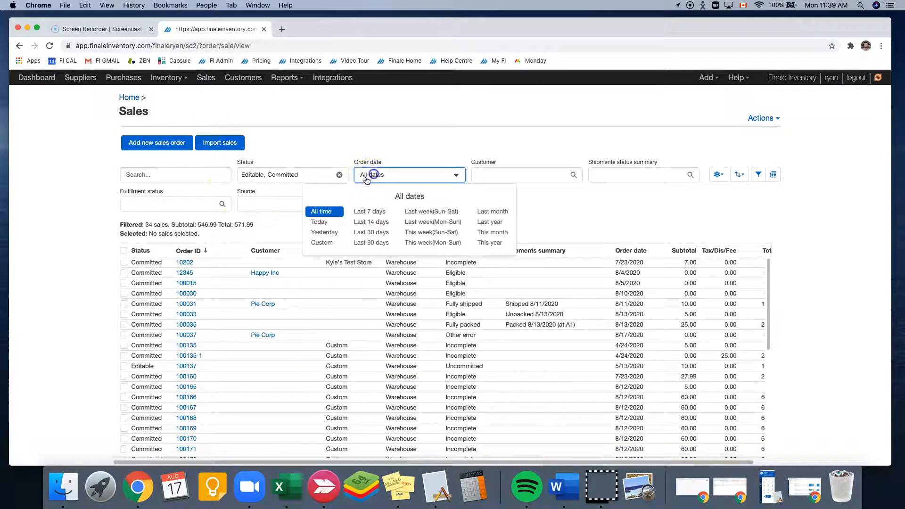
left_click(320, 222)
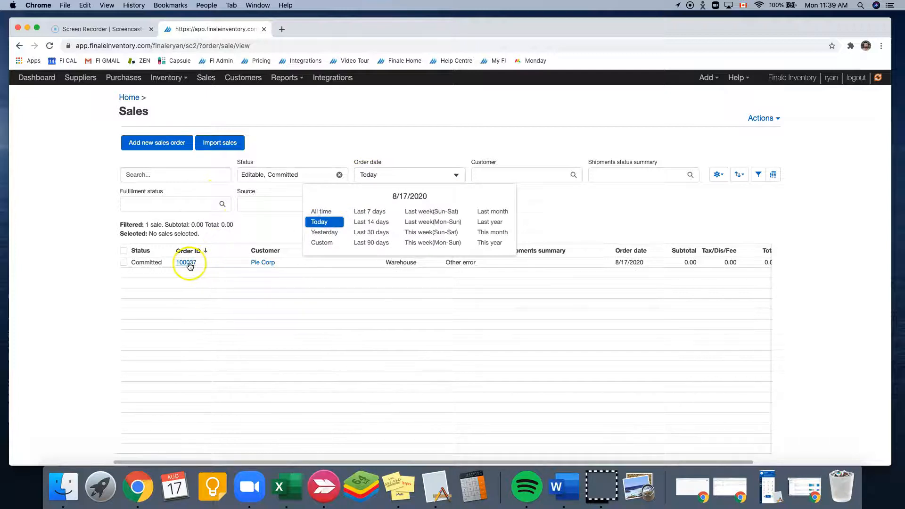
left_click(186, 261)
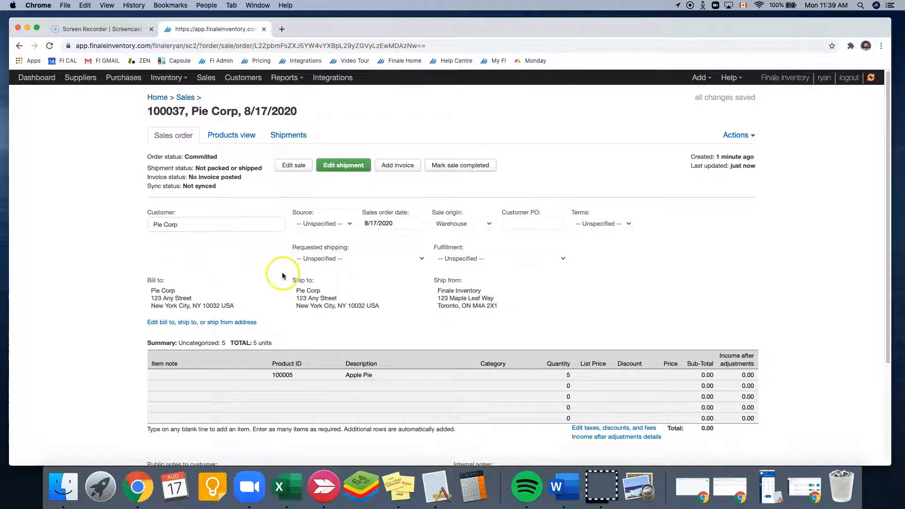
mouse_move(355, 208)
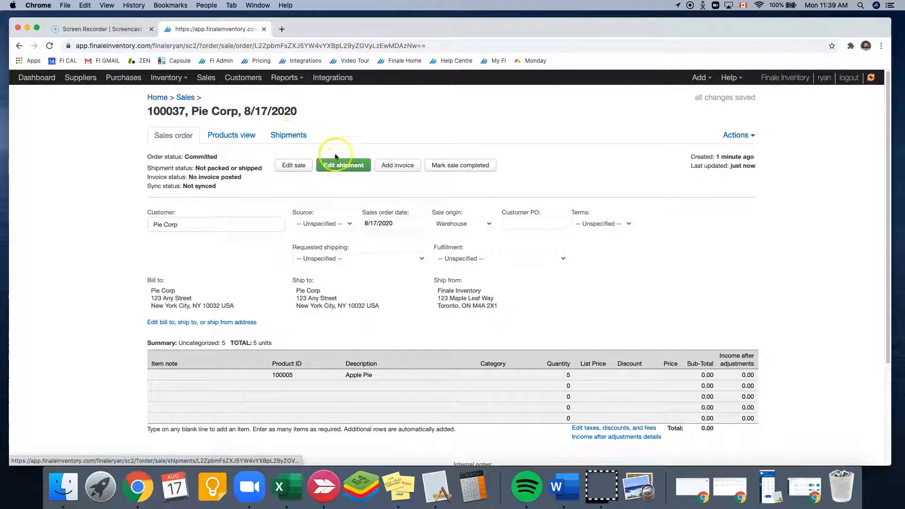
mouse_move(343, 168)
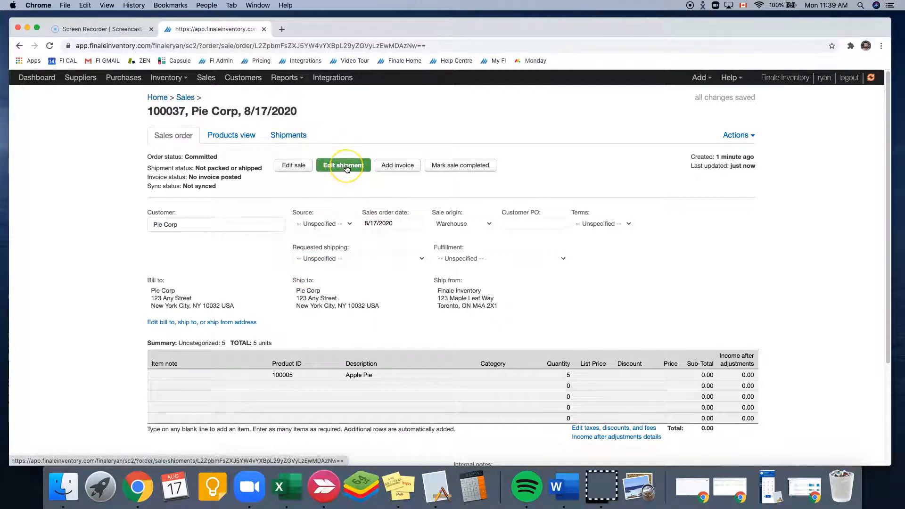
- Fill shipment 100037-1 to match the order with 5 Apple Pie from A2, then request emptying it
left_click(343, 165)
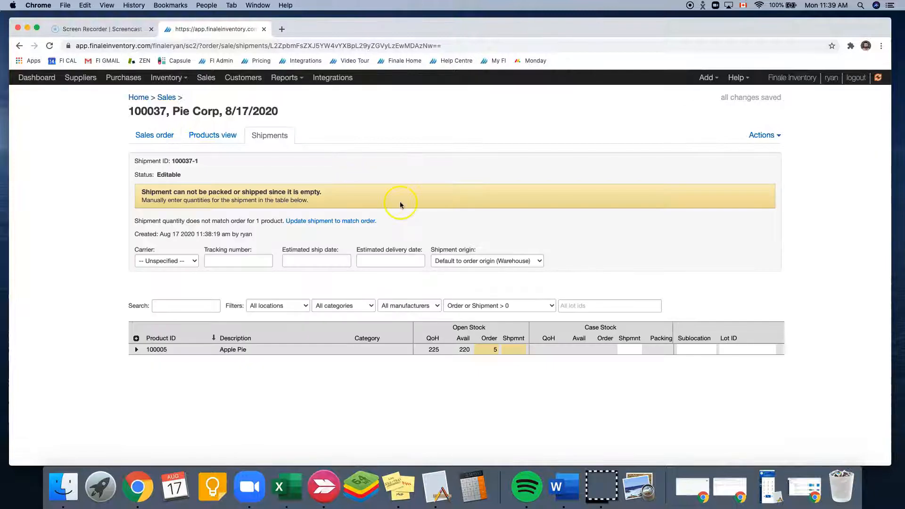
mouse_move(484, 242)
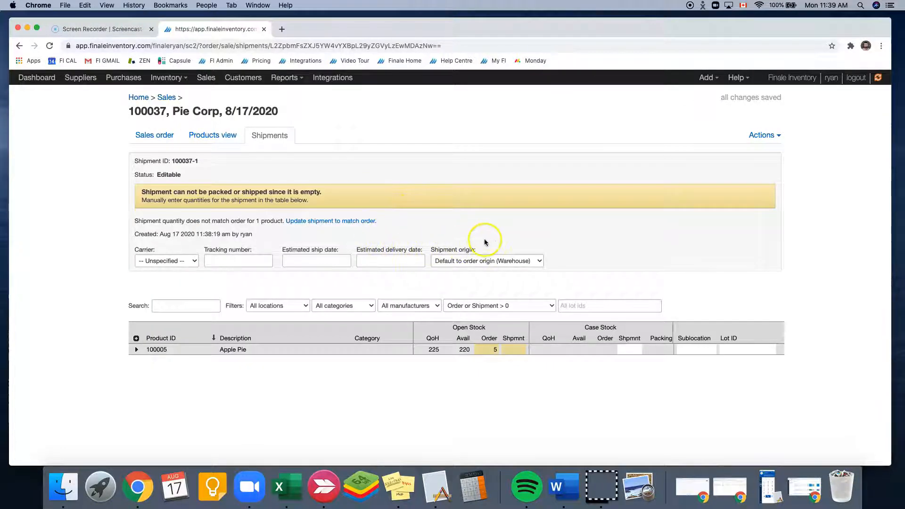
mouse_move(268, 326)
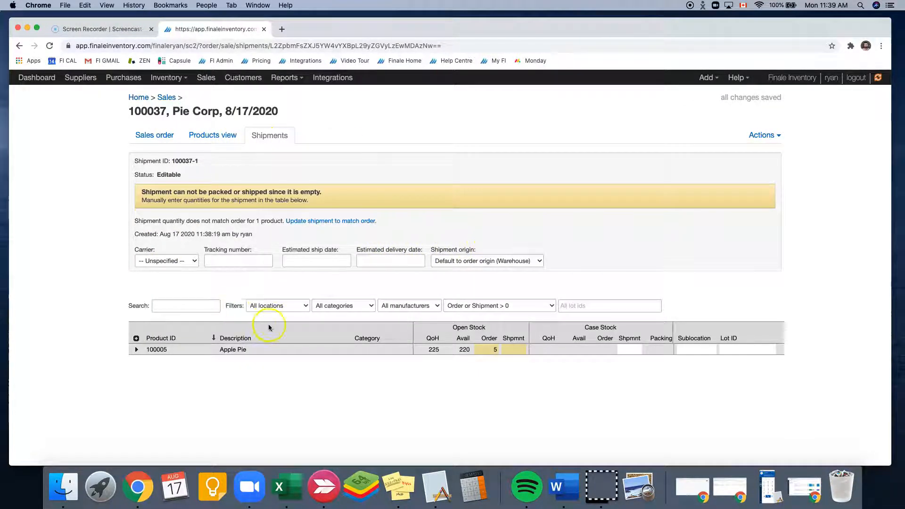
mouse_move(472, 345)
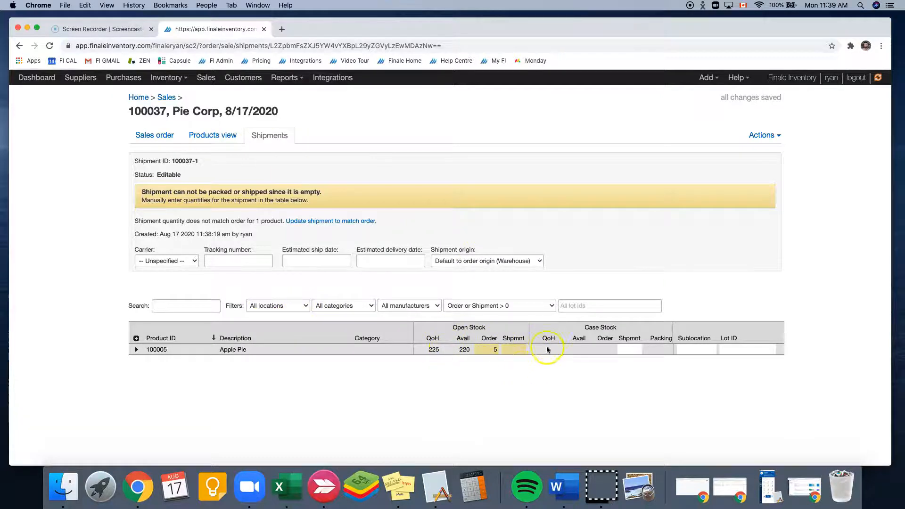
mouse_move(319, 231)
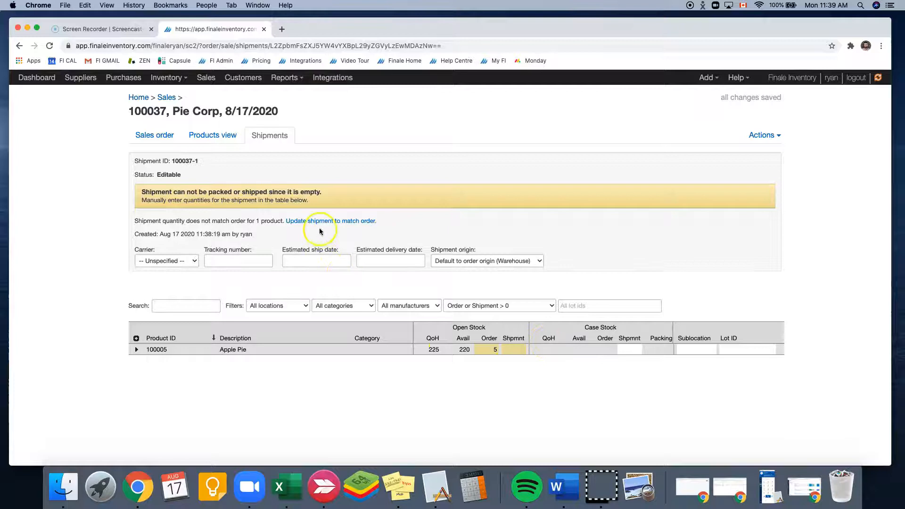
left_click(329, 221)
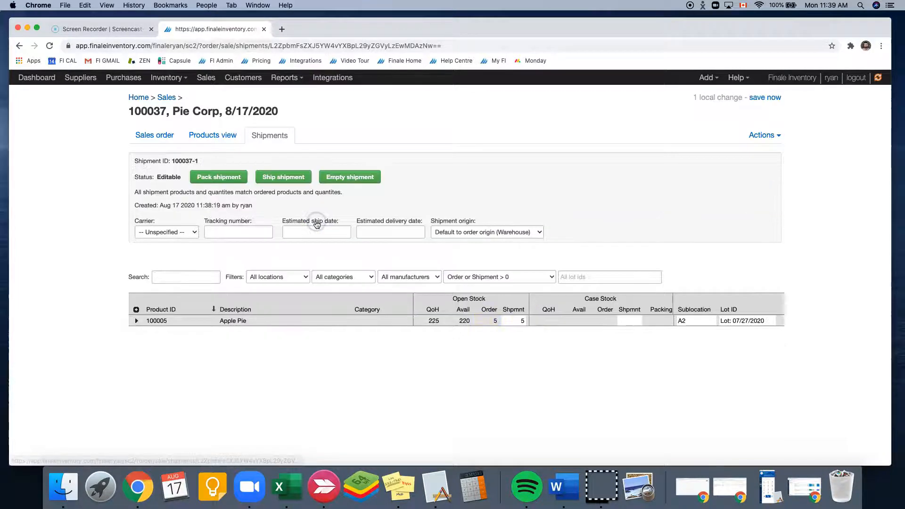
mouse_move(569, 354)
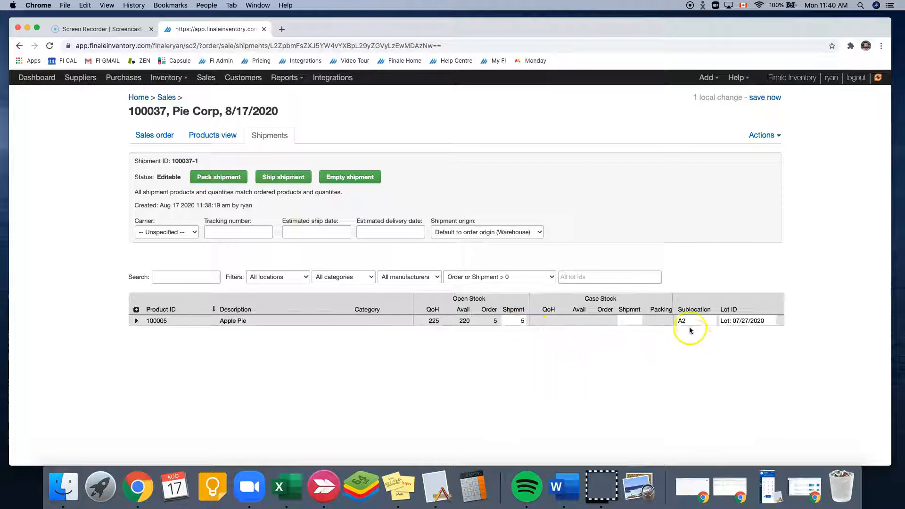
mouse_move(238, 346)
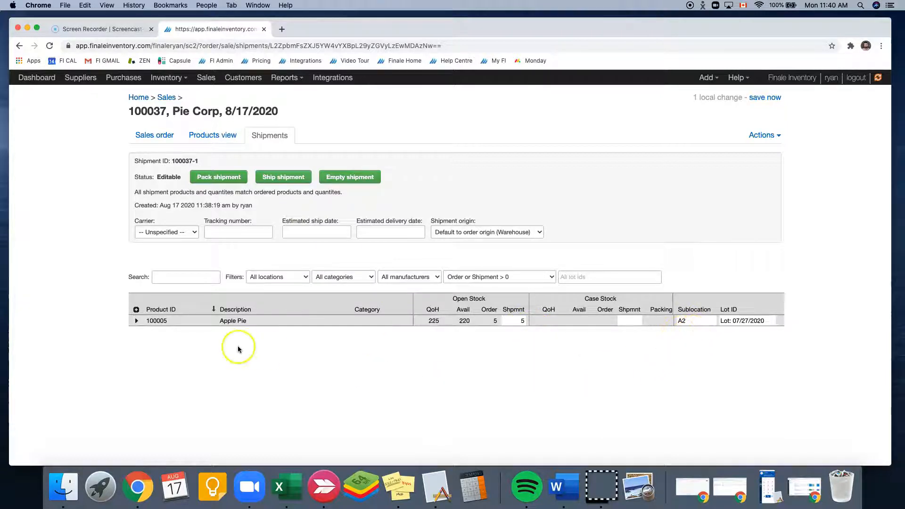
mouse_move(370, 215)
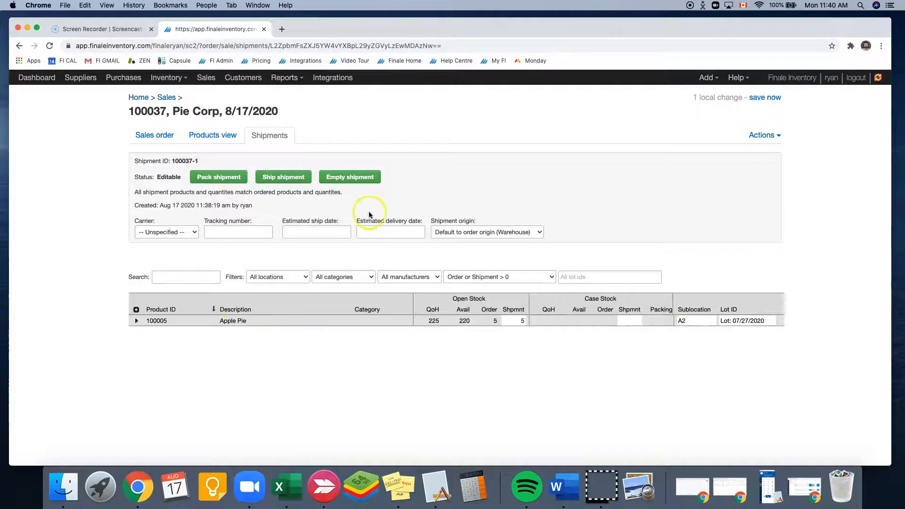
left_click(348, 176)
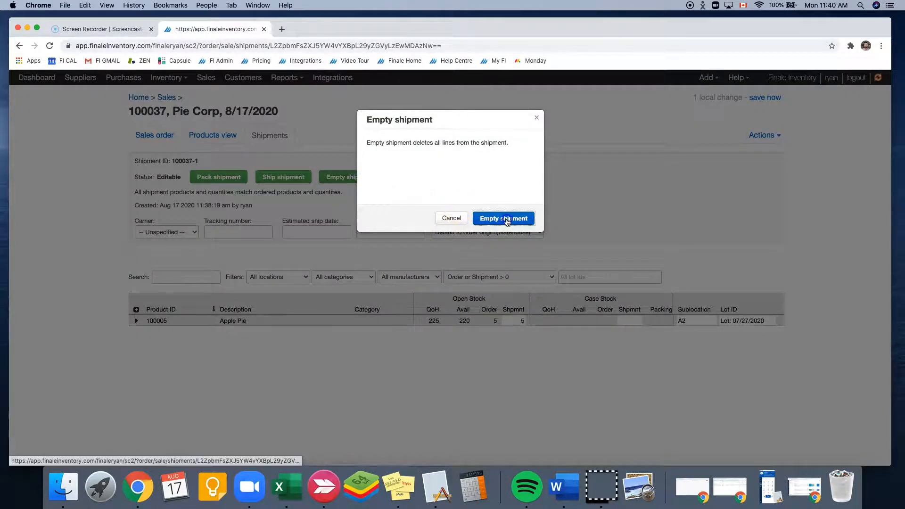
- Confirm emptying the shipment, then assign 5 Apple Pie from the A2 lot and save
left_click(502, 218)
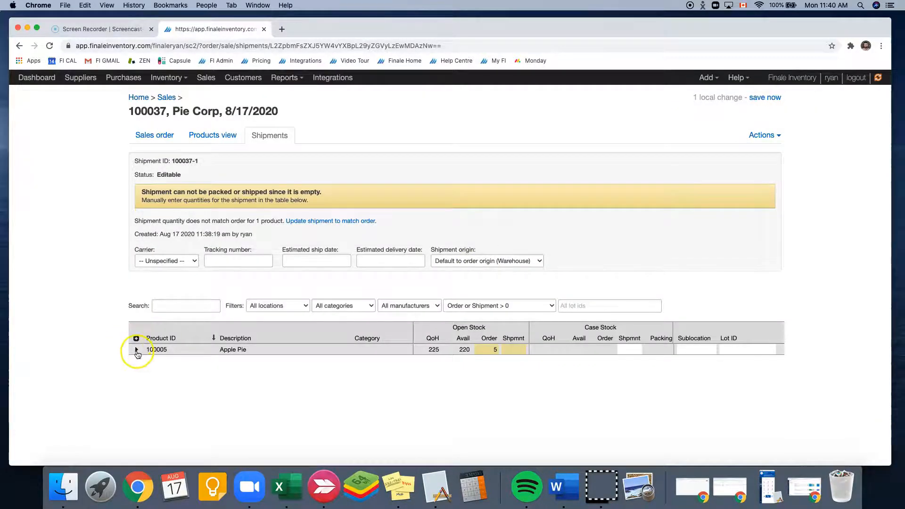
left_click(136, 348)
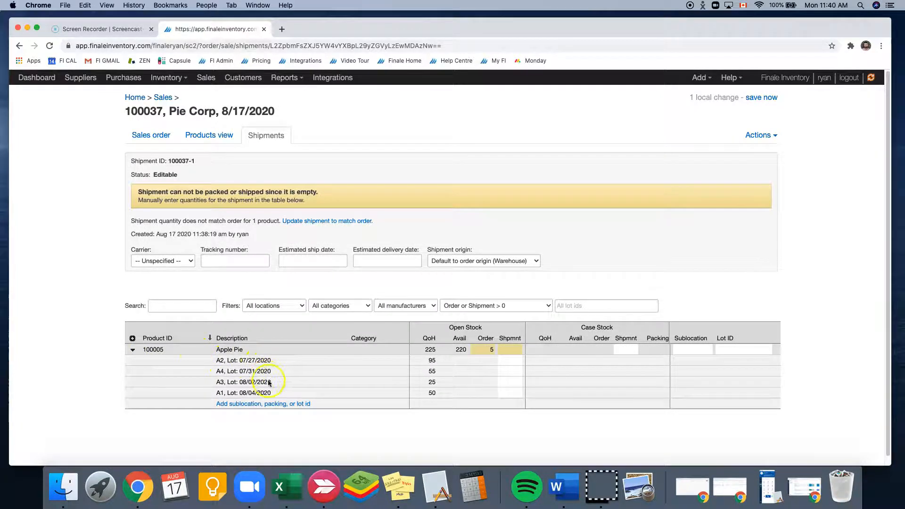
mouse_move(248, 369)
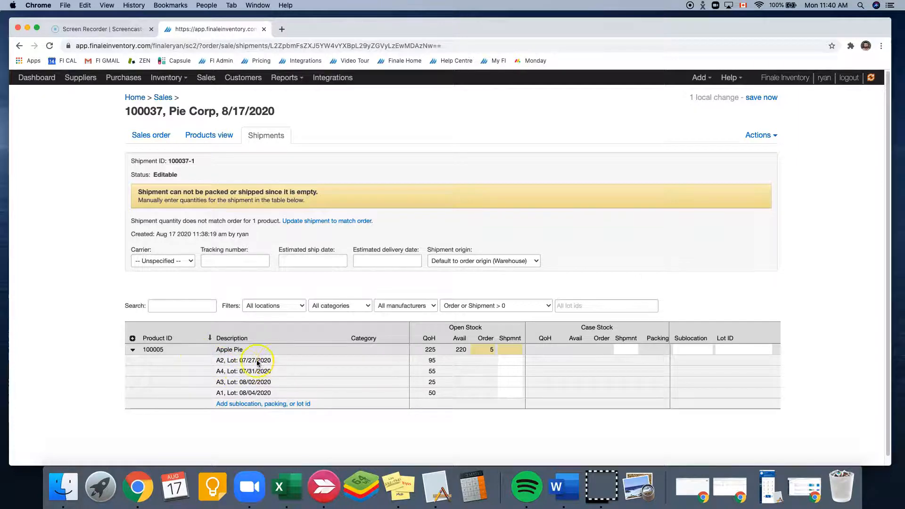
mouse_move(454, 367)
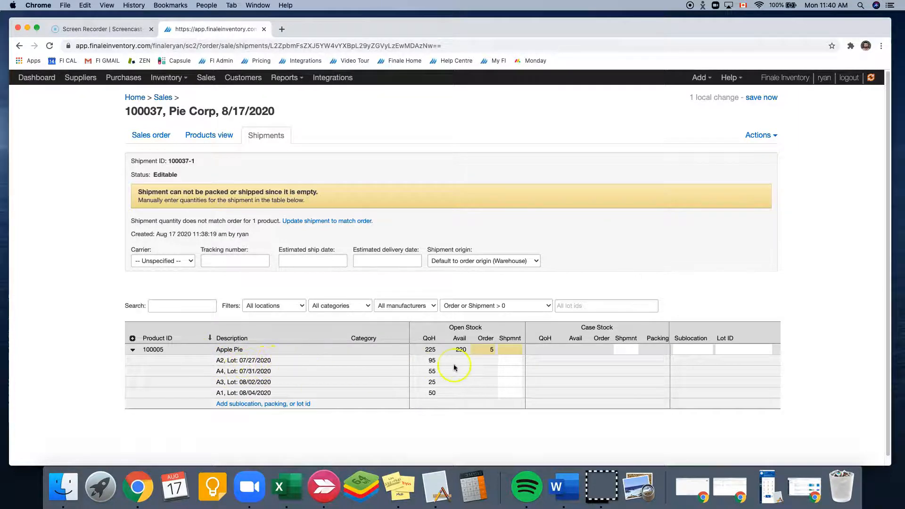
left_click(510, 360)
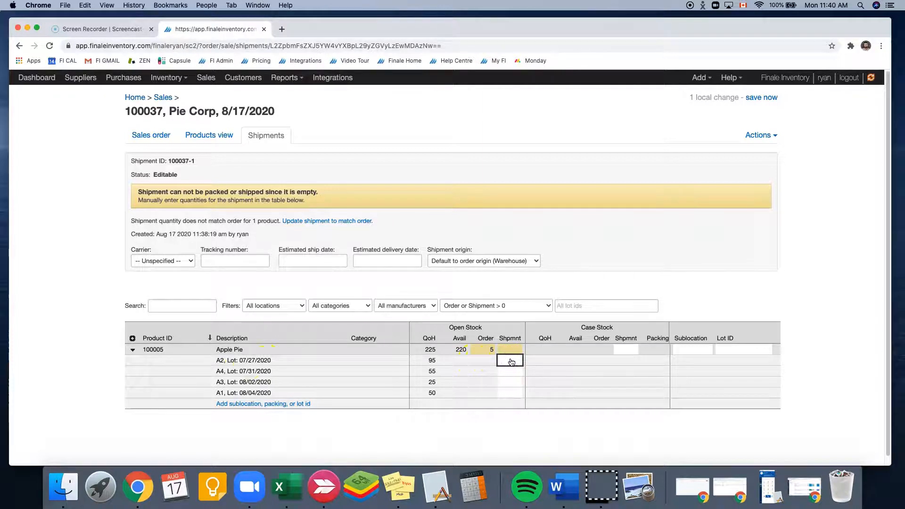
type("5")
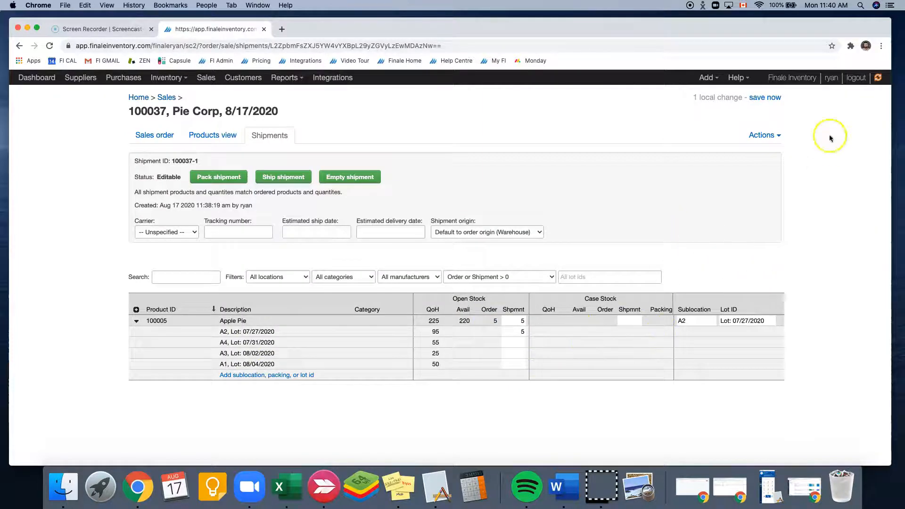
left_click(764, 97)
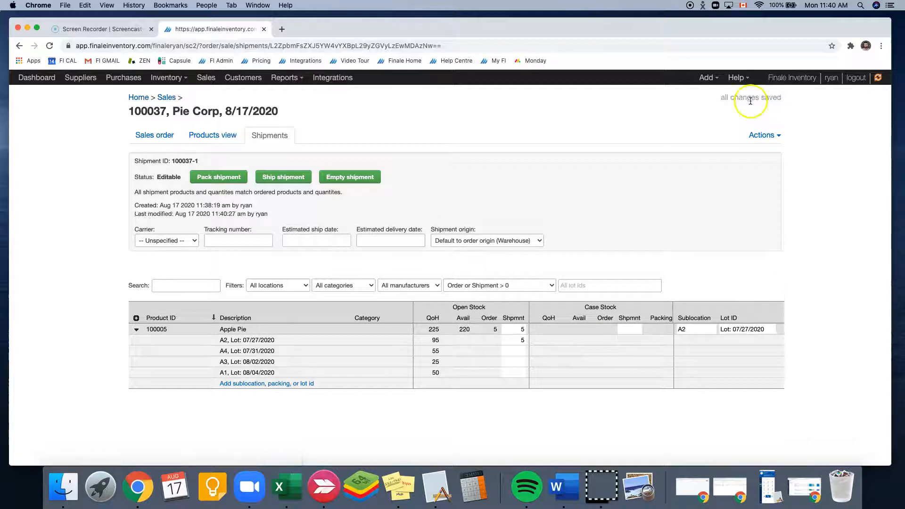
- Generate the pull sheet PDF for shipment 100037-1 from the Actions menu
left_click(761, 135)
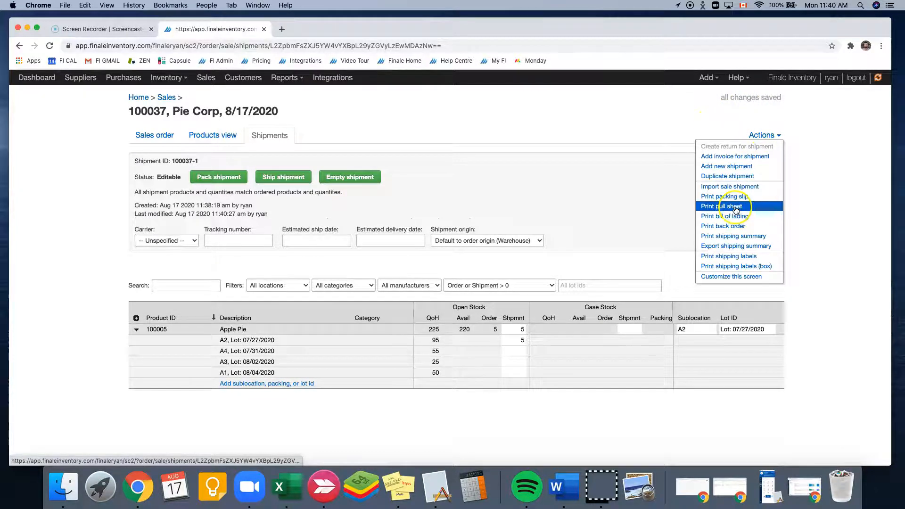
left_click(721, 206)
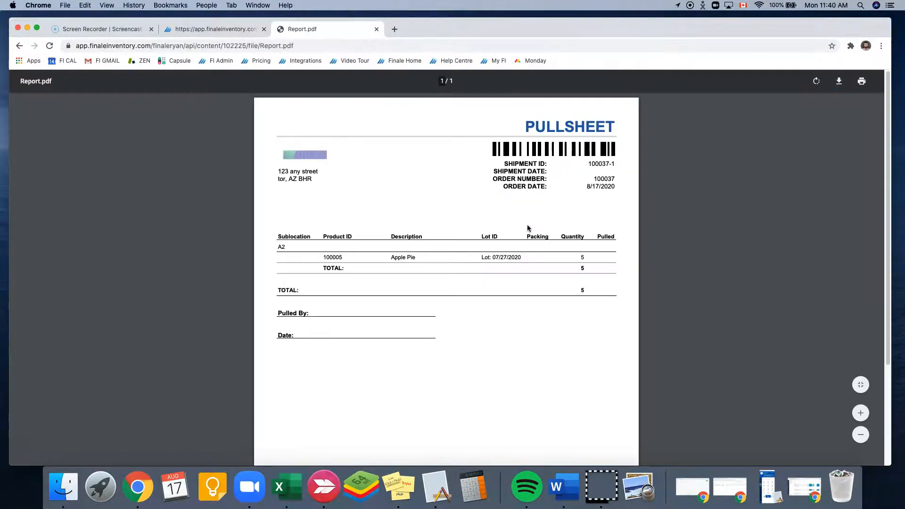
mouse_move(428, 271)
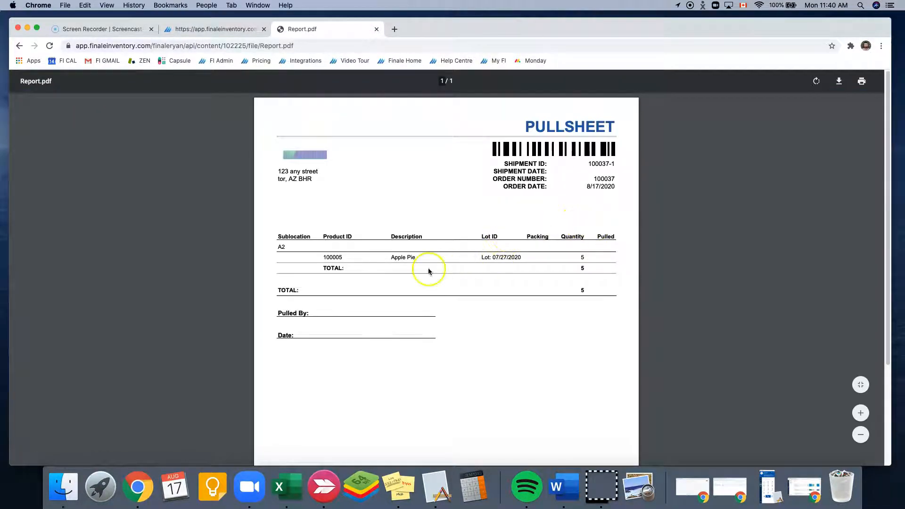
mouse_move(286, 272)
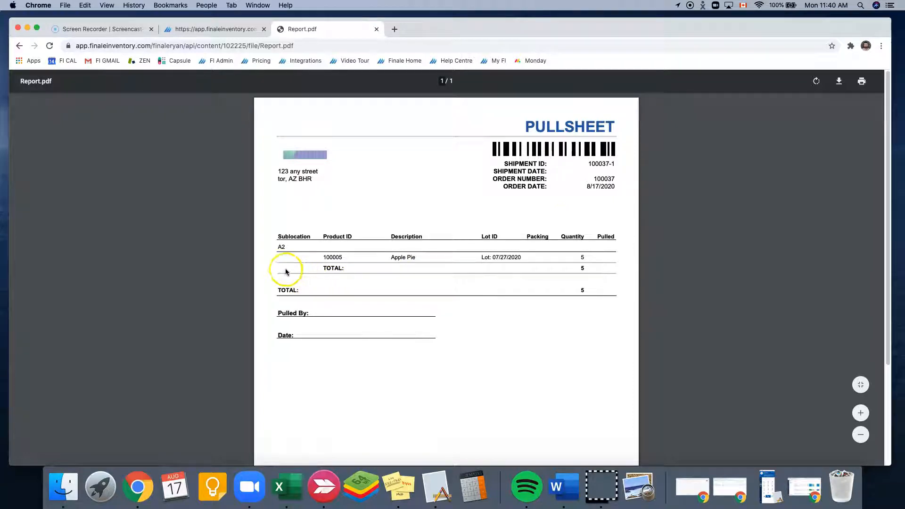
mouse_move(274, 253)
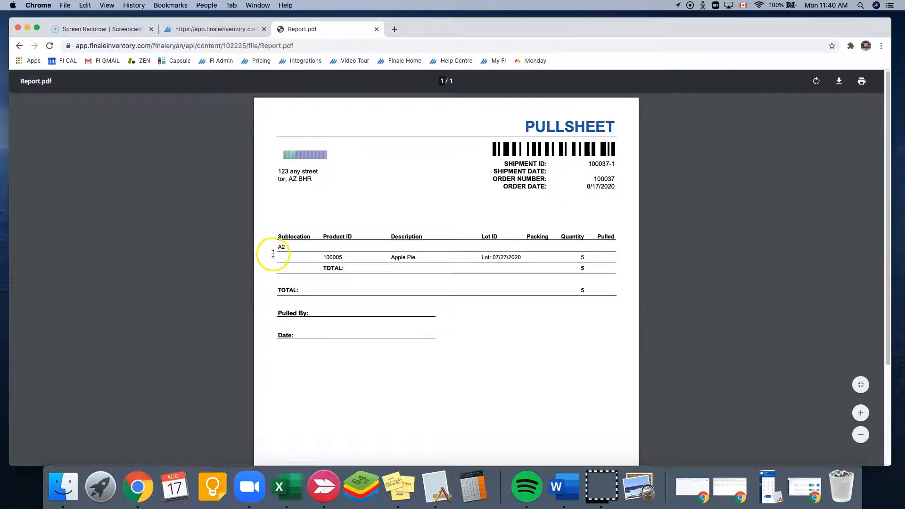
mouse_move(291, 249)
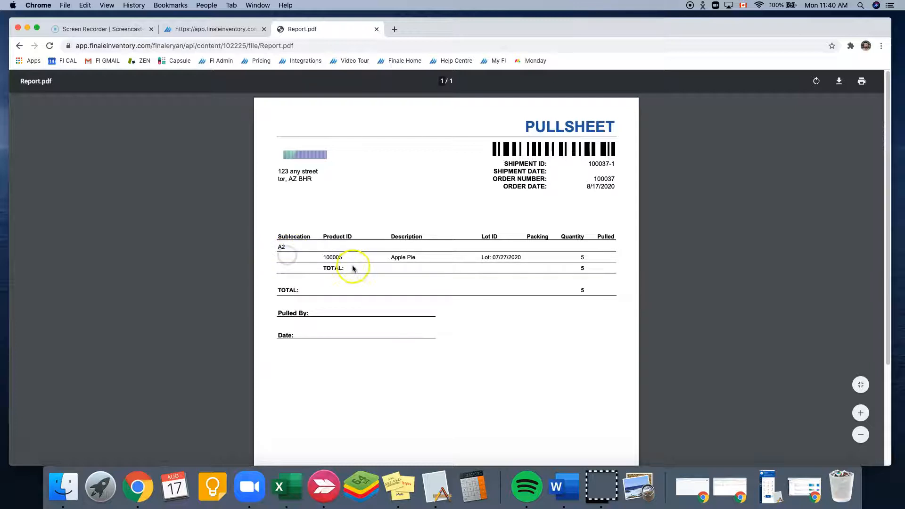
mouse_move(567, 261)
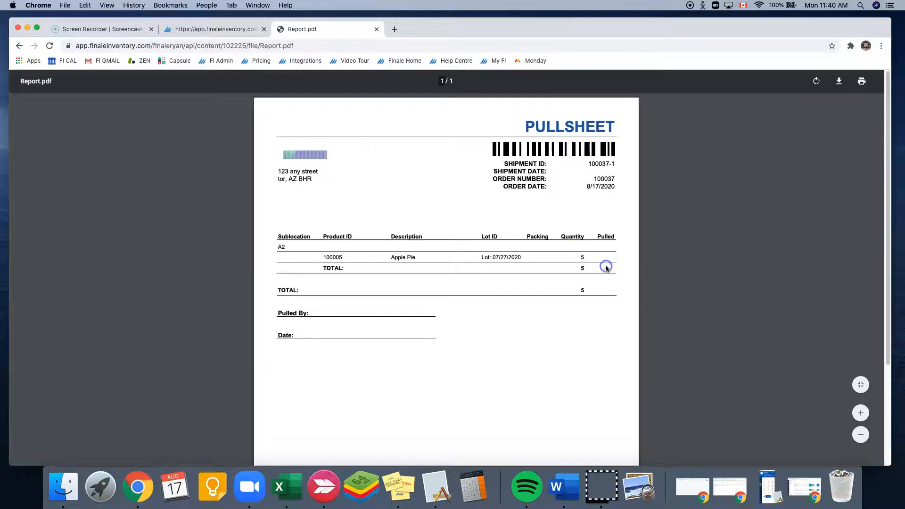
mouse_move(480, 235)
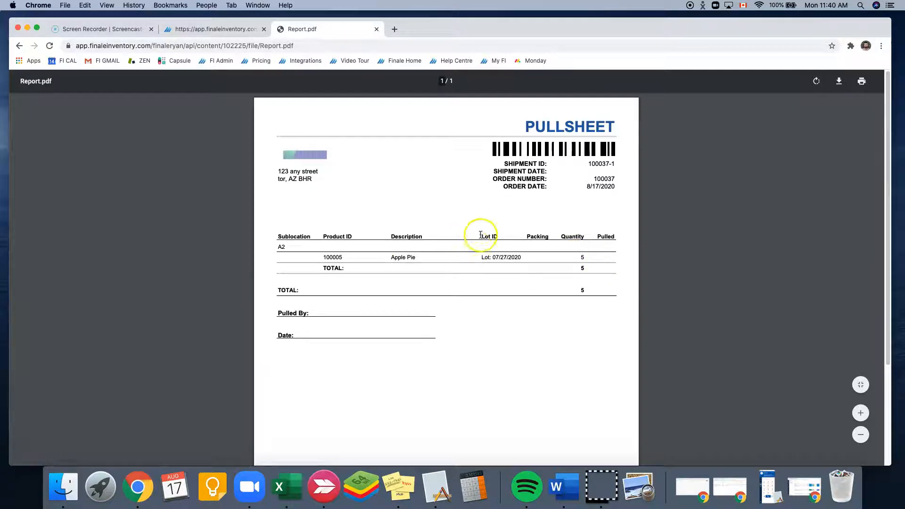
- Return from the pull sheet PDF tab to shipment 100037-1 in Finale Inventory
left_click(214, 29)
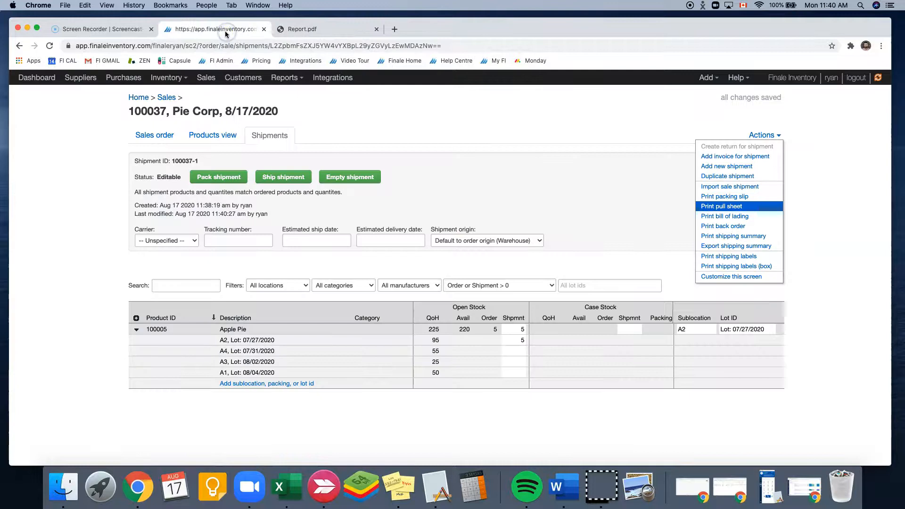
- Ship shipment 100037-1 so it reads Shipped 8/17/2020
left_click(481, 177)
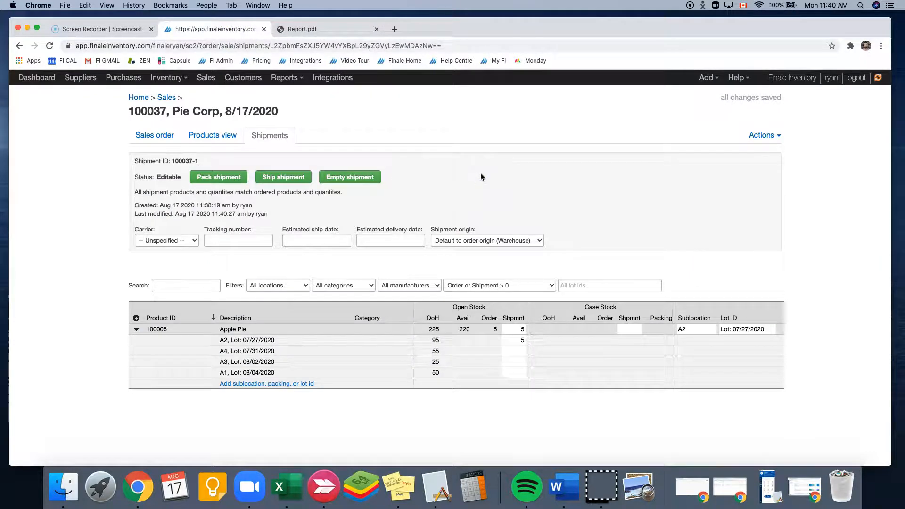
mouse_move(525, 199)
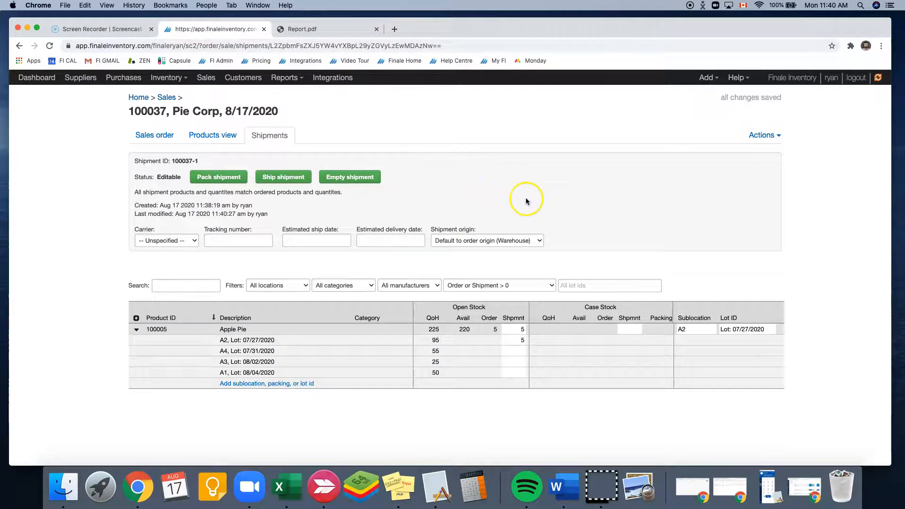
mouse_move(283, 177)
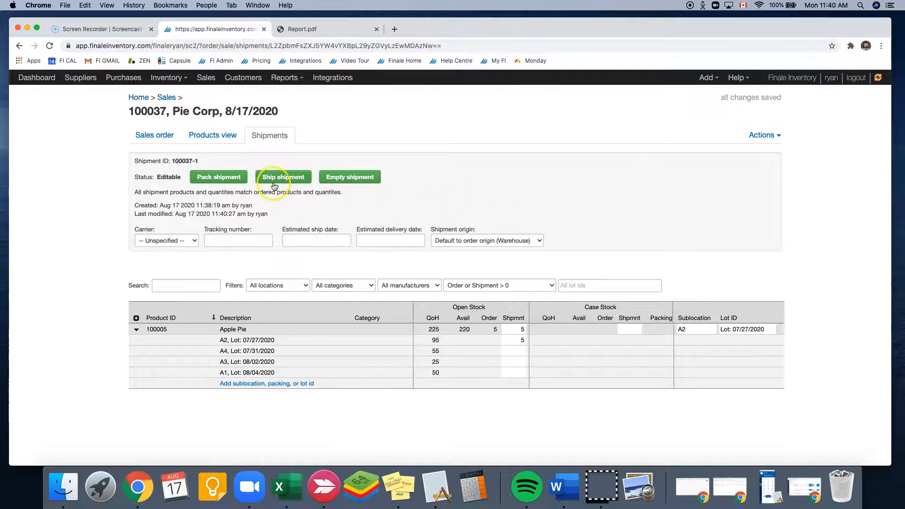
left_click(283, 176)
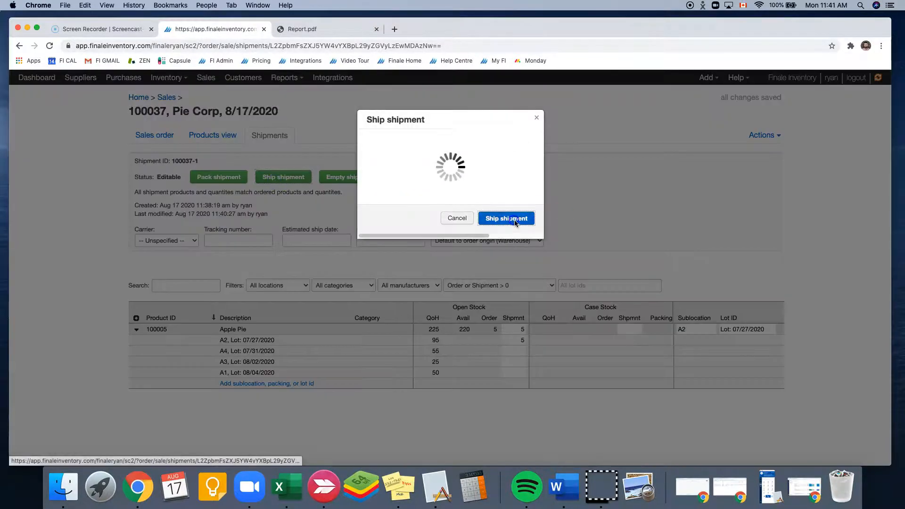
left_click(505, 218)
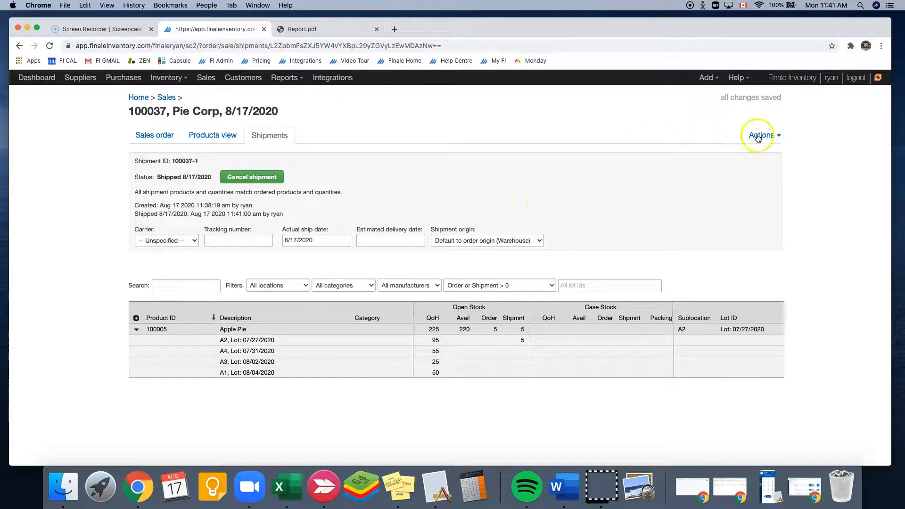
- Generate the packing slip PDF for the shipment from the Actions menu
left_click(761, 134)
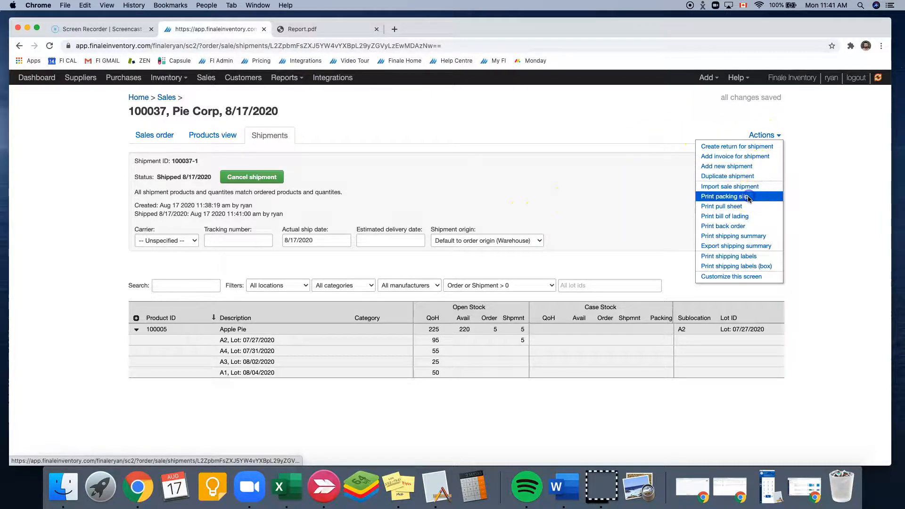
left_click(724, 196)
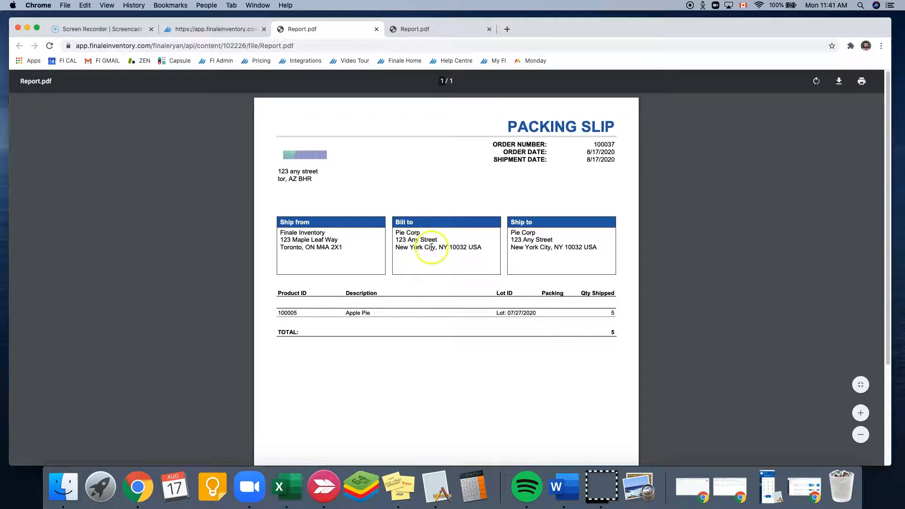
mouse_move(345, 267)
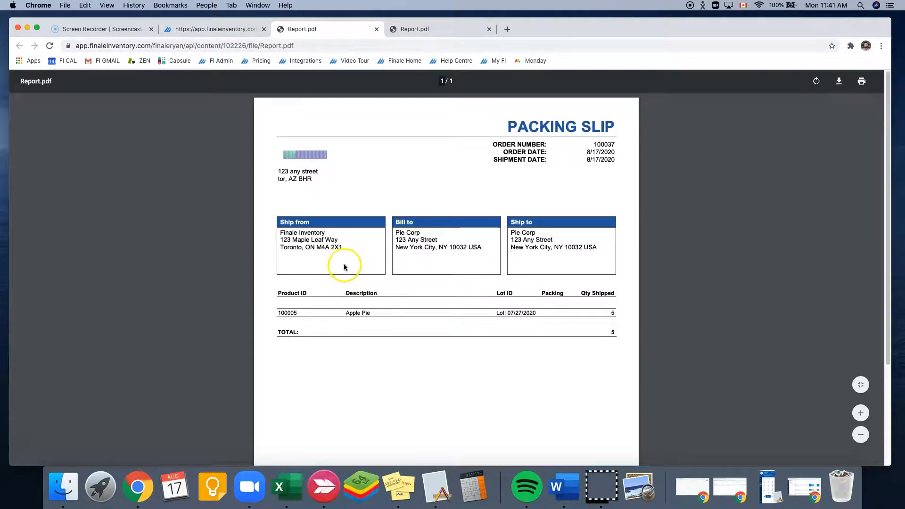
mouse_move(459, 261)
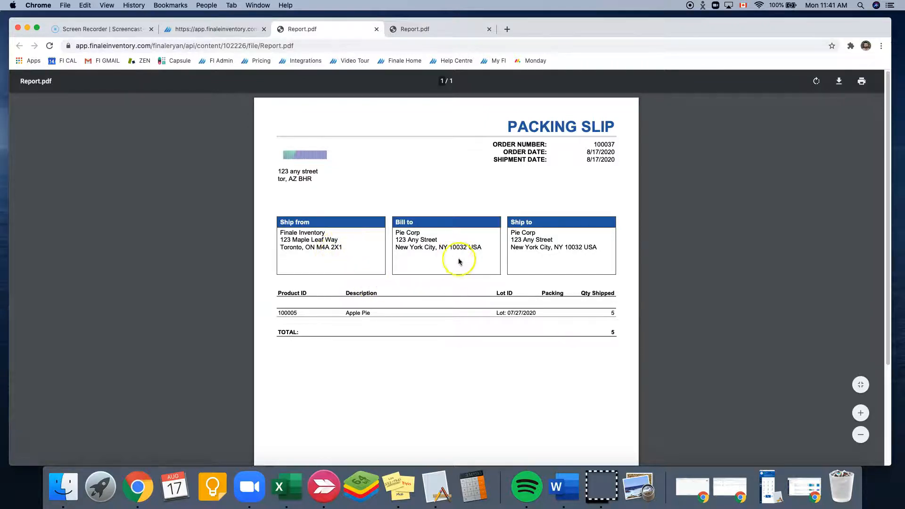
mouse_move(620, 320)
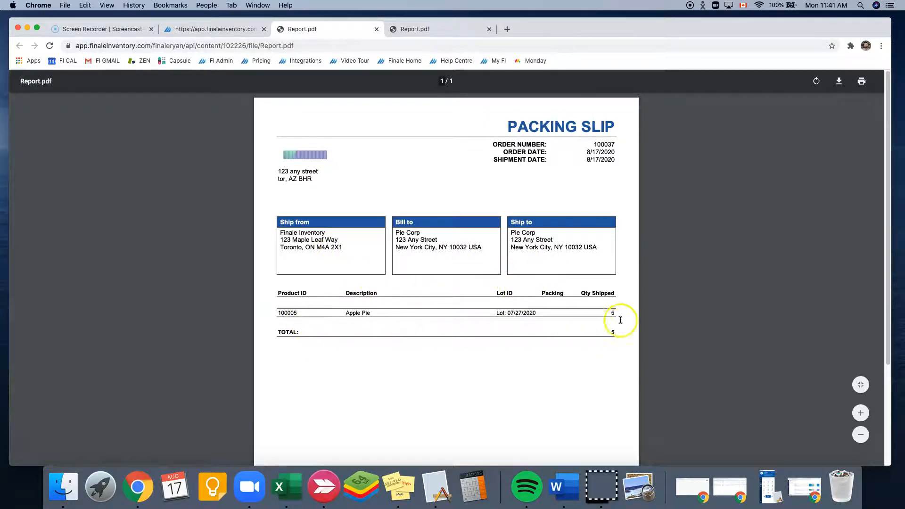
mouse_move(348, 94)
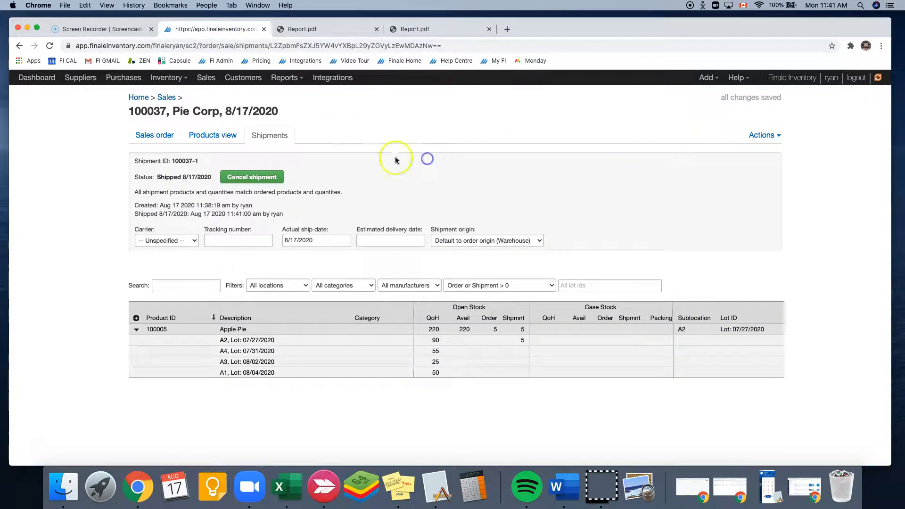
mouse_move(358, 186)
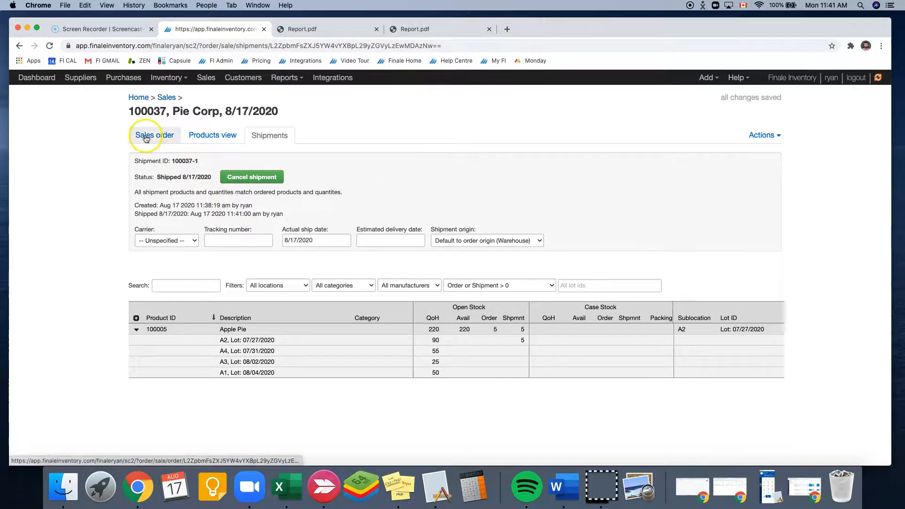
- View the Sales order tab showing order 100037 as Completed and Fully shipped
left_click(154, 135)
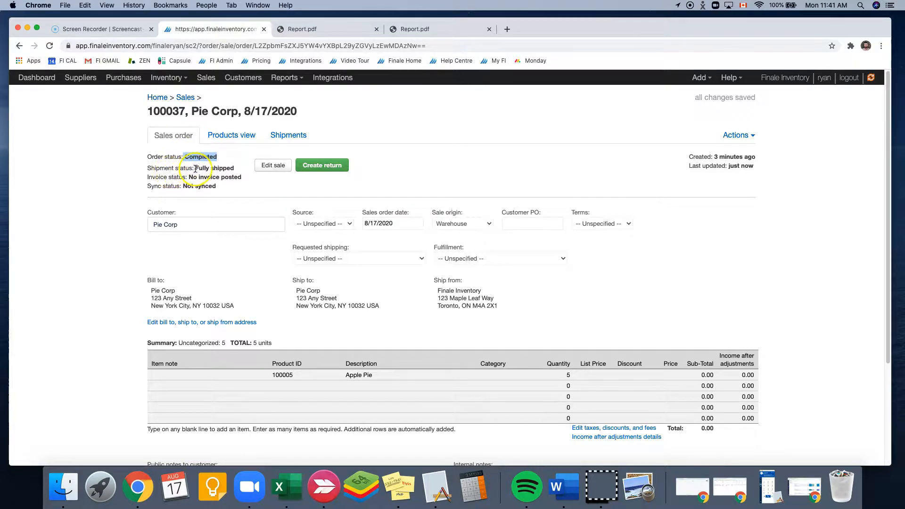
mouse_move(257, 198)
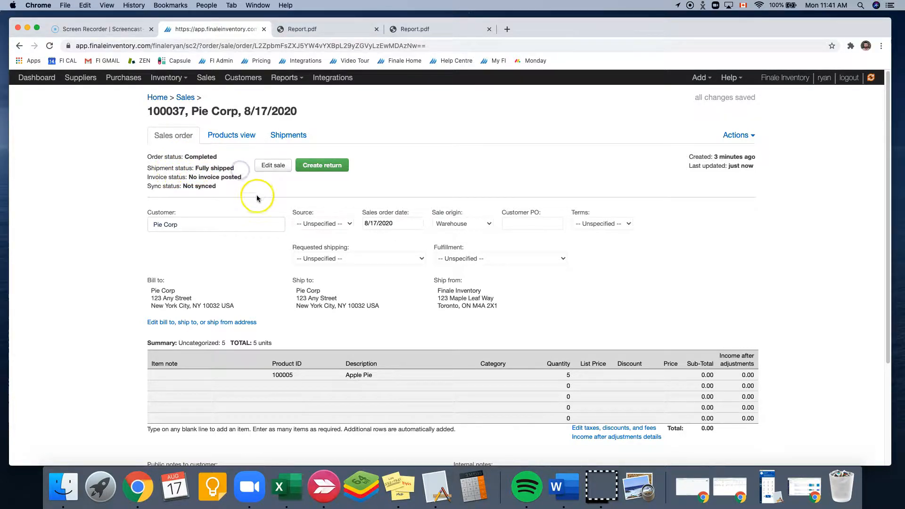
- View the stock list showing Apple Pie at 220 on hand and 220 available
left_click(167, 77)
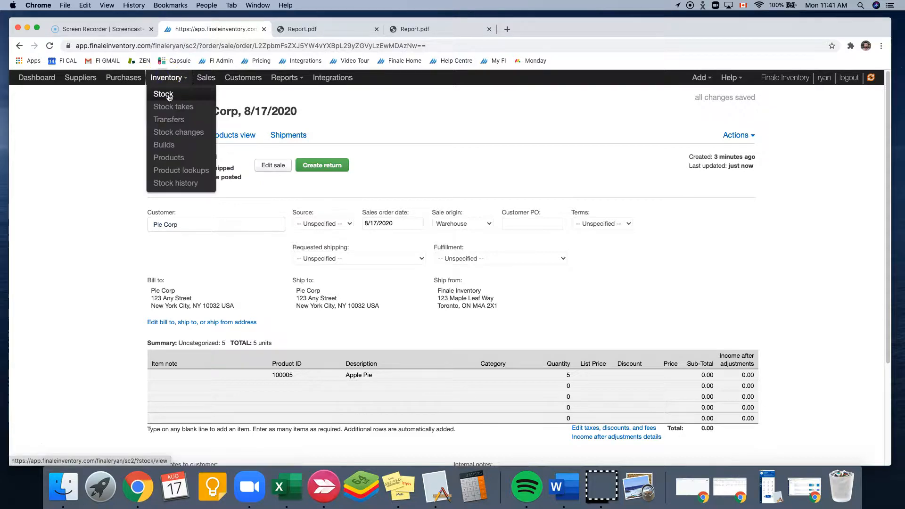
left_click(163, 94)
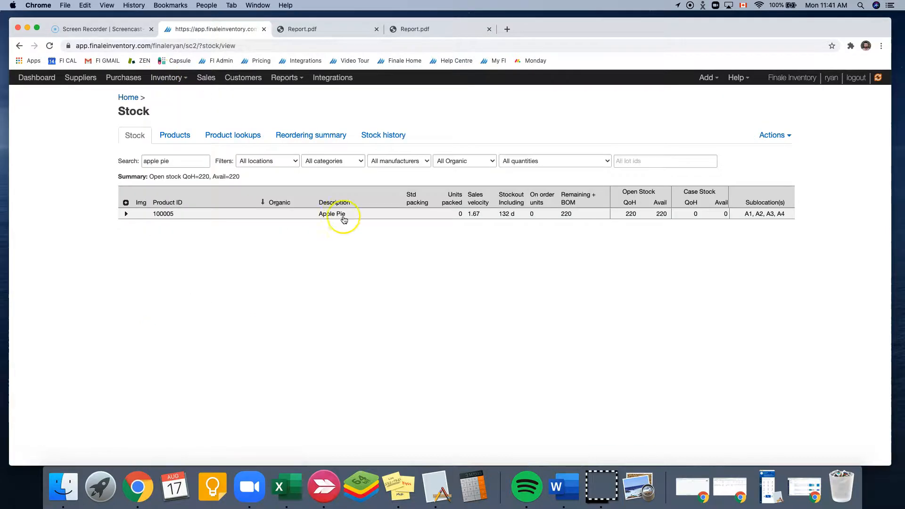
mouse_move(633, 225)
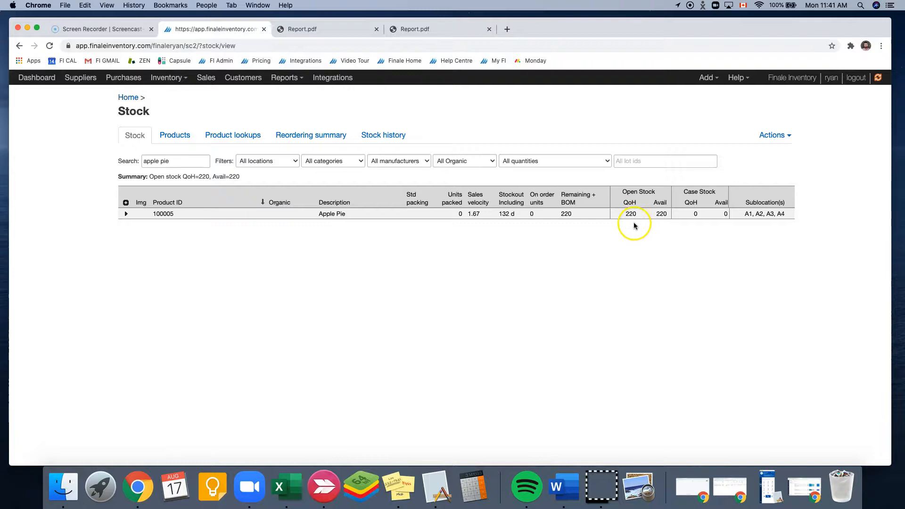
mouse_move(656, 234)
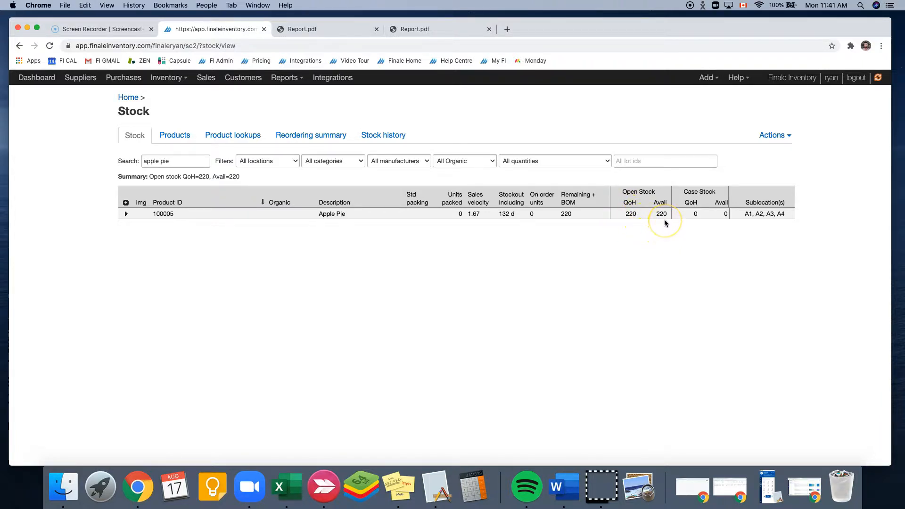
mouse_move(660, 225)
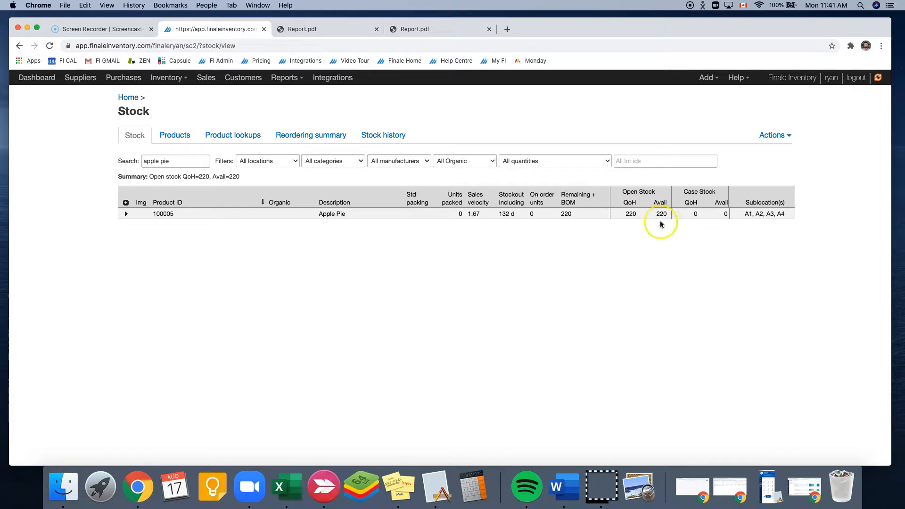
mouse_move(454, 289)
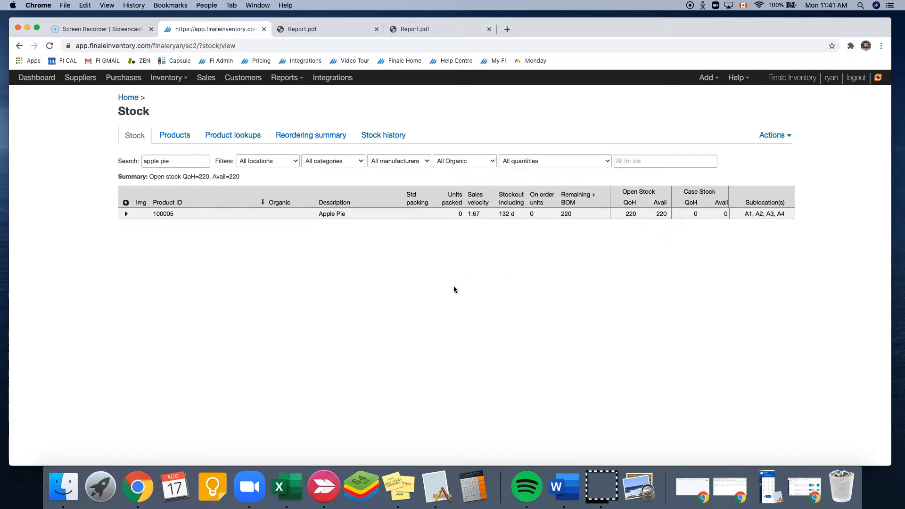